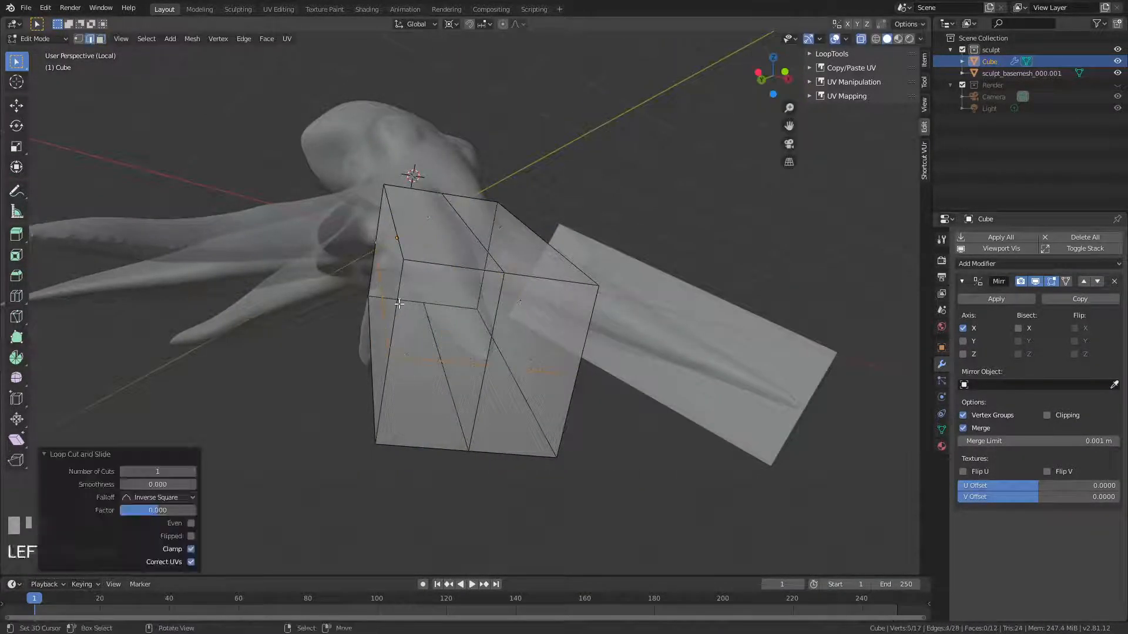
- Loop-cut the box and fit its vertices along one sculpted tentacle
click(1000, 263)
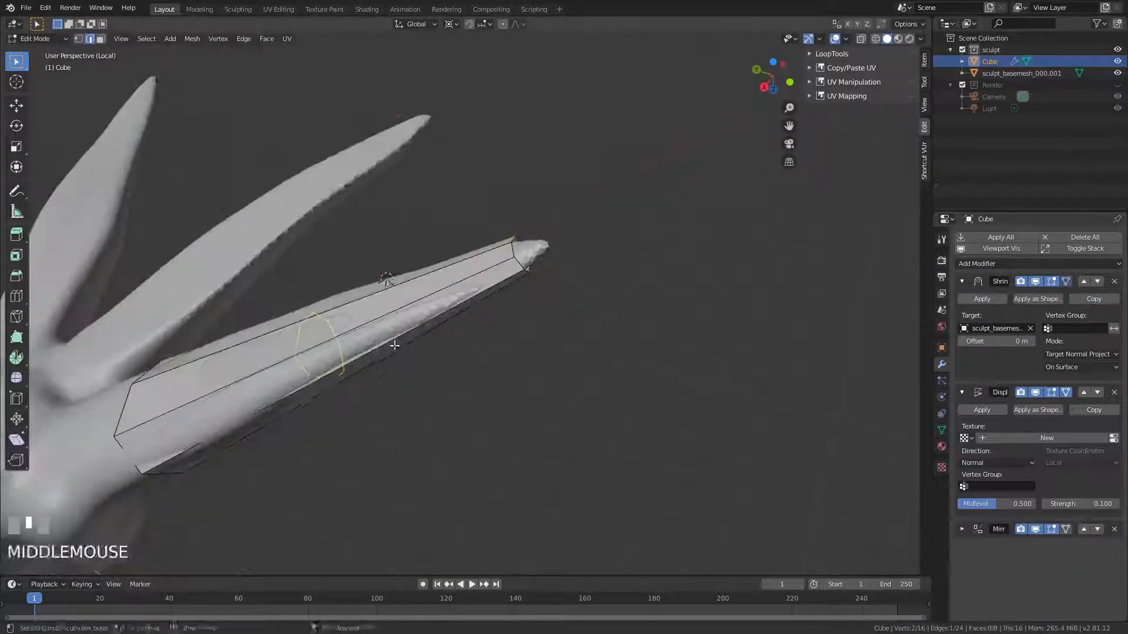
drag(395, 345, 482, 341)
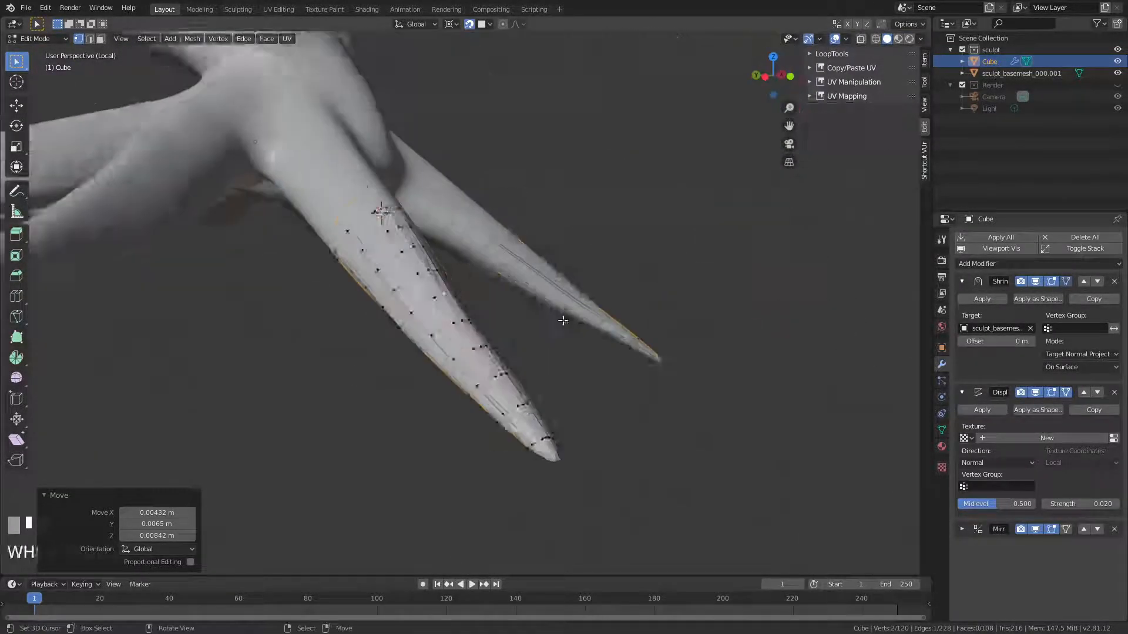
- Extrude the retopology mesh into a rounded cap over the underside centre
key(e)
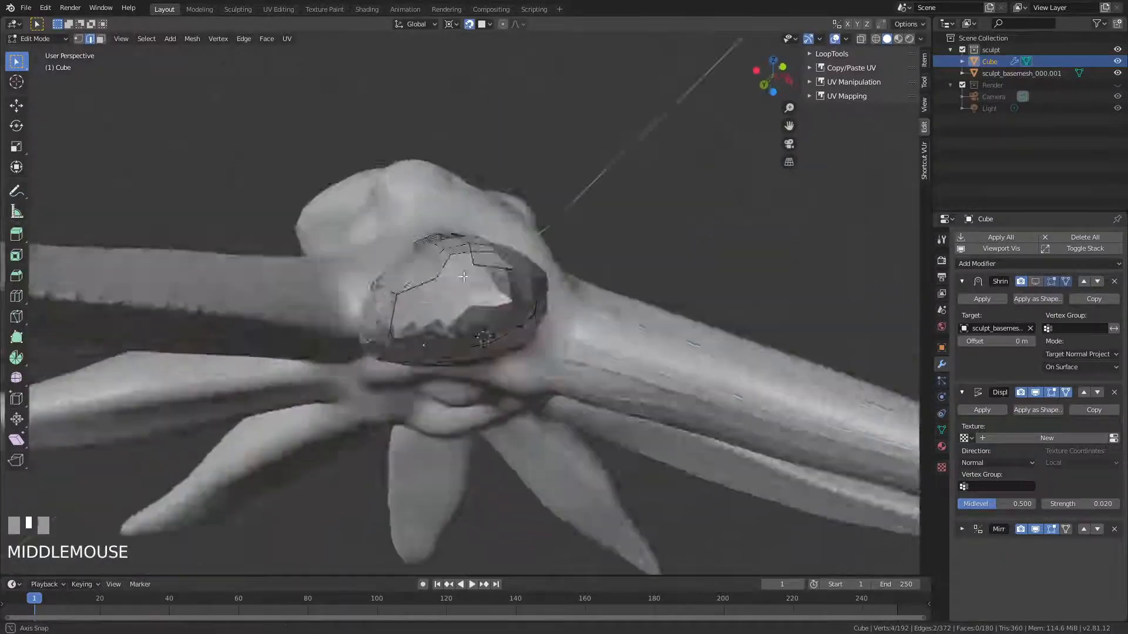
- Reposition vertices on the central cap to tighten its quad grid
drag(464, 277, 450, 291)
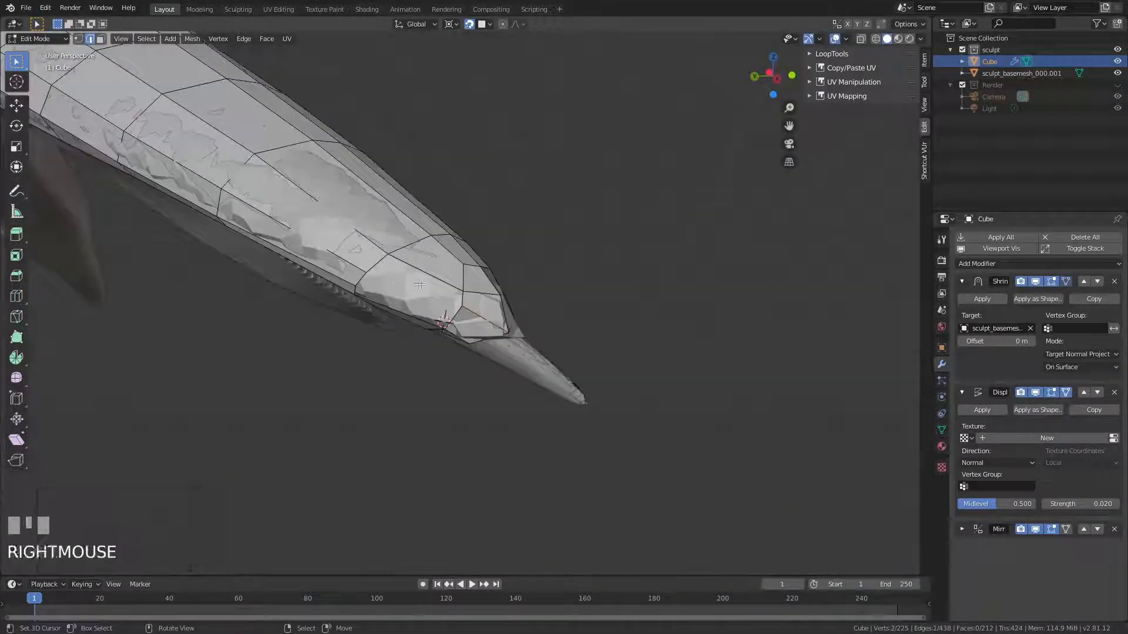
key(M)
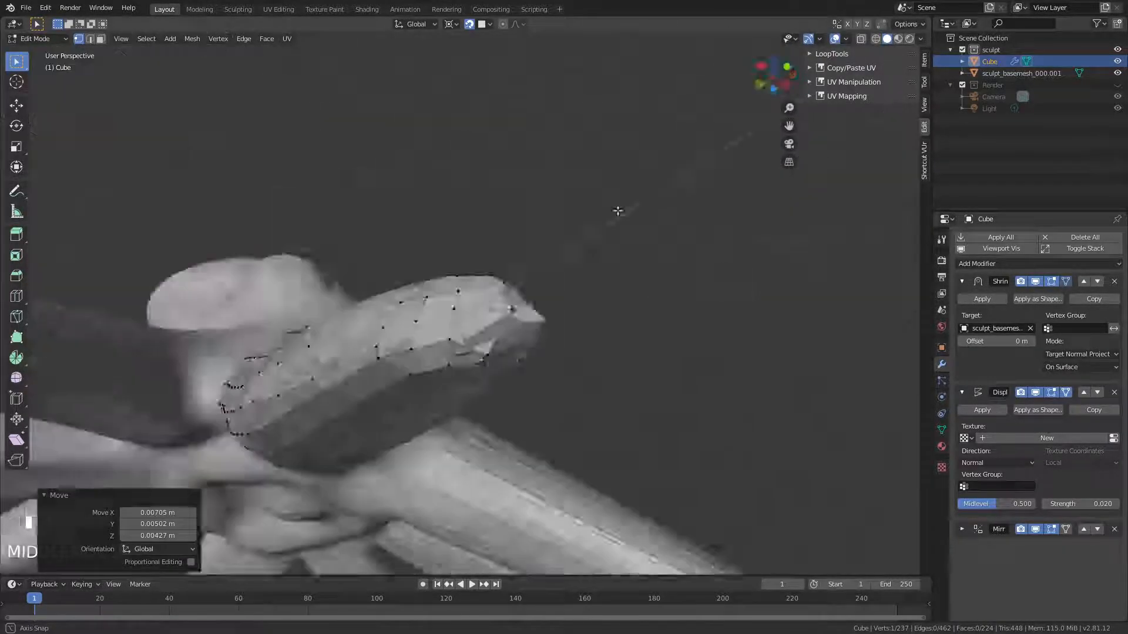
key(g)
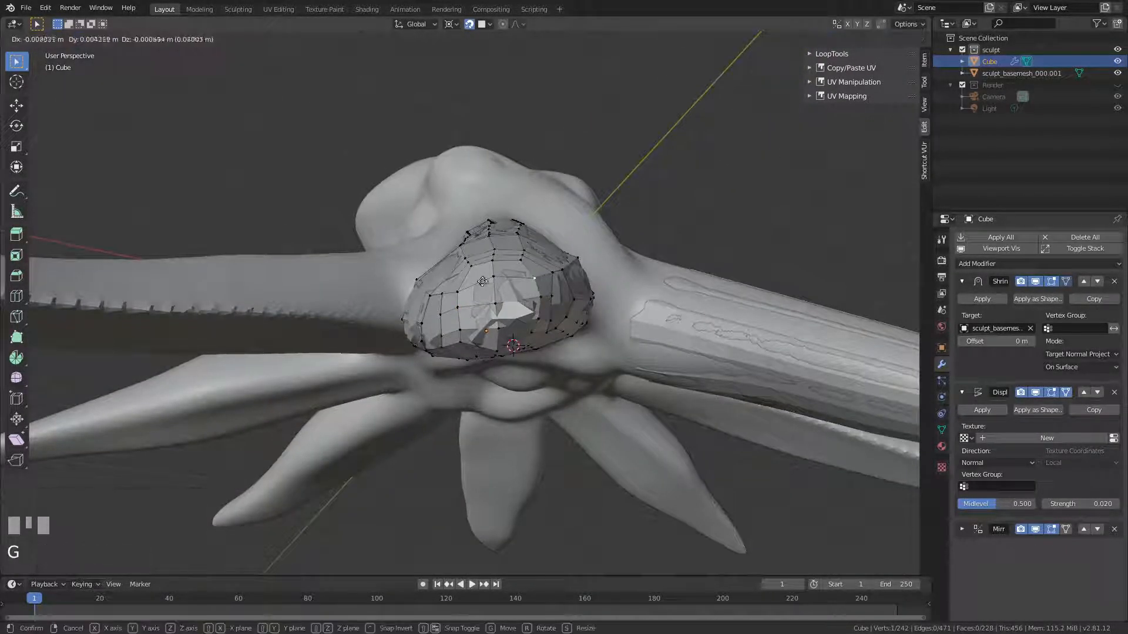
drag(482, 288, 374, 271)
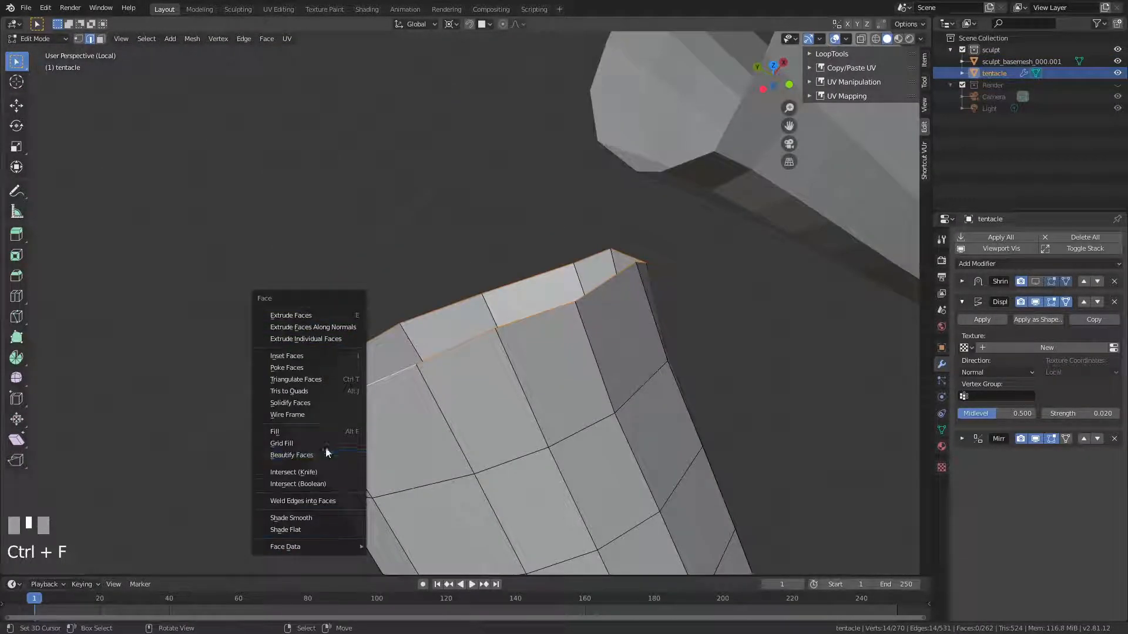
- Fill the open end of the tentacle mesh before duplicating it
click(281, 443)
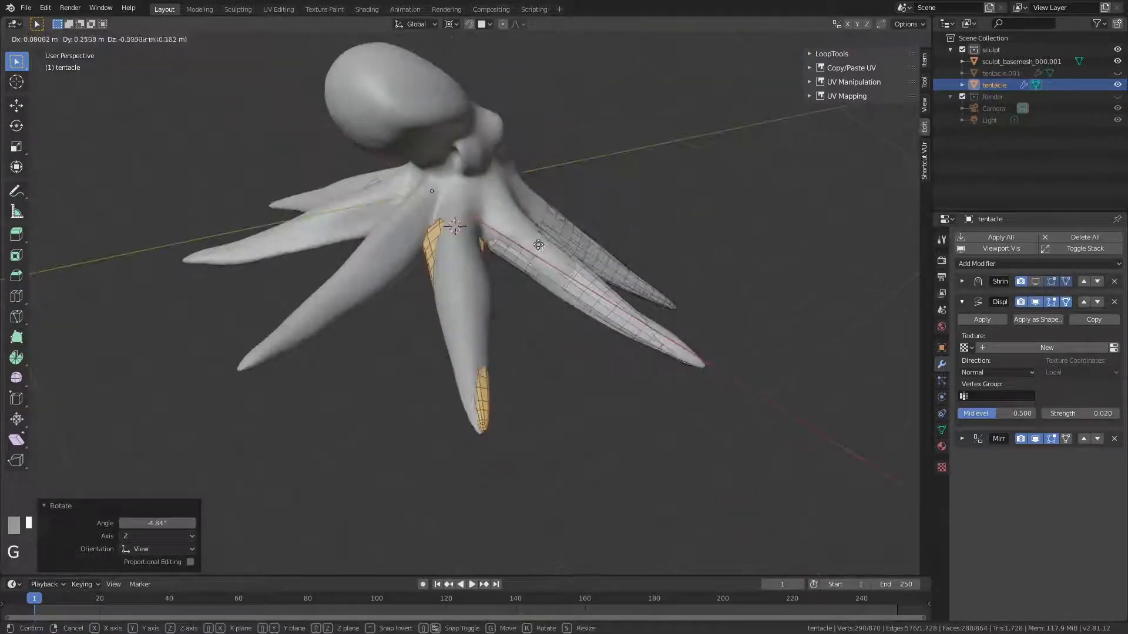
- Duplicate the tentacle with Shift+D for the next arm position
key(shift+d)
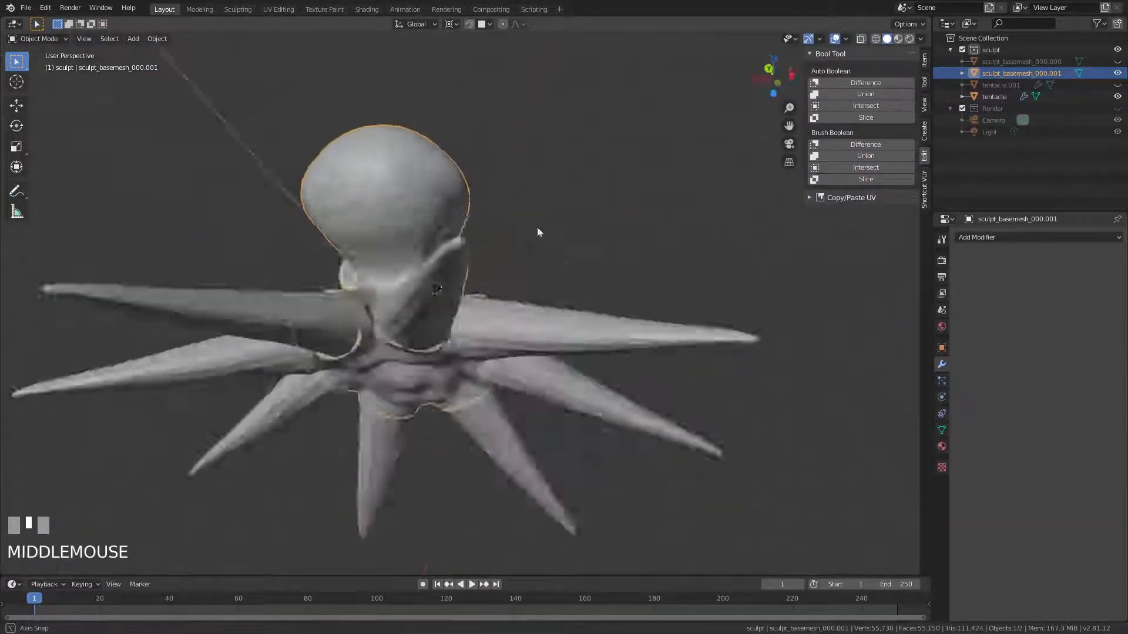
- Switch to Sculpt Mode on the octopus body mesh
click(40, 38)
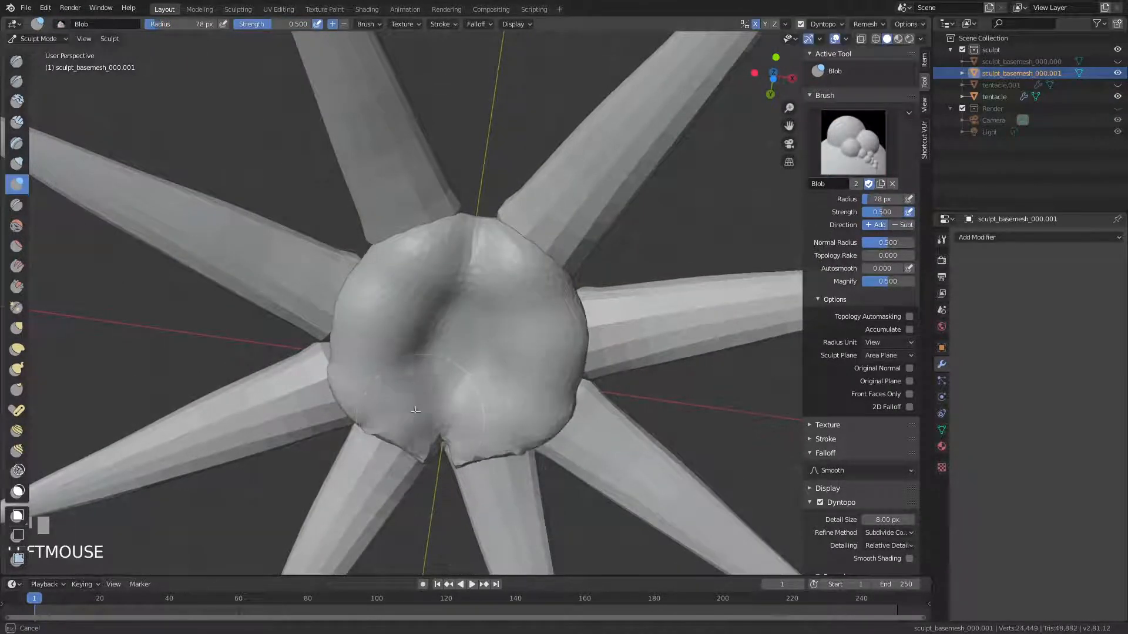
- Build up clay around the tentacle bases so the body blends into them
drag(415, 411, 424, 377)
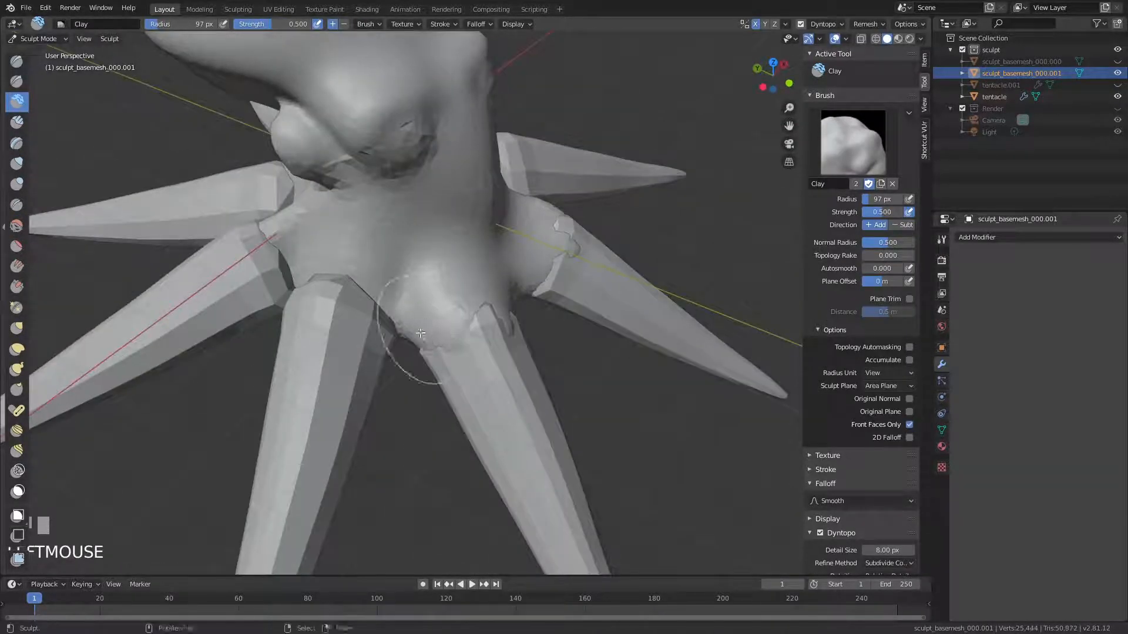
drag(421, 333, 474, 198)
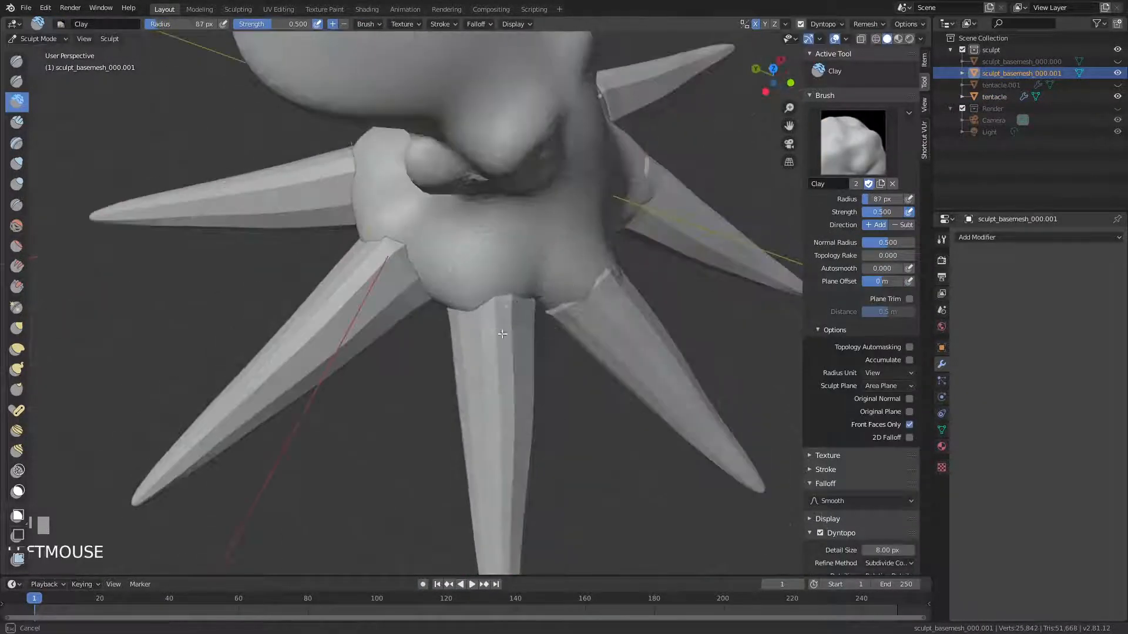
drag(504, 333, 353, 288)
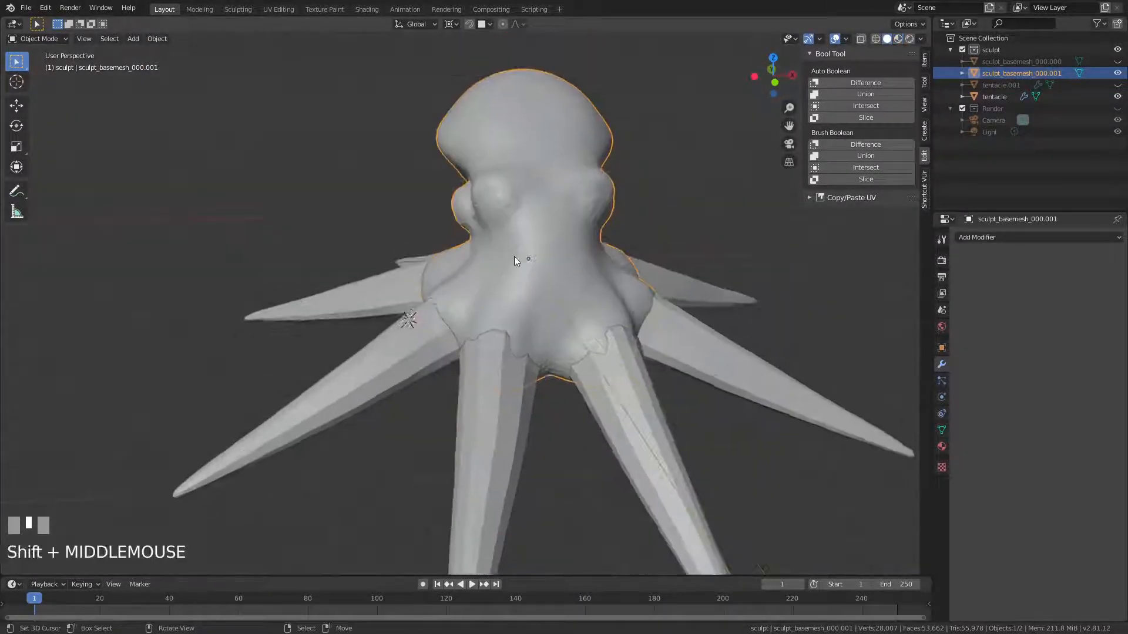
- Edit the body mesh selection and frame the octopus from the front
key(Tab)
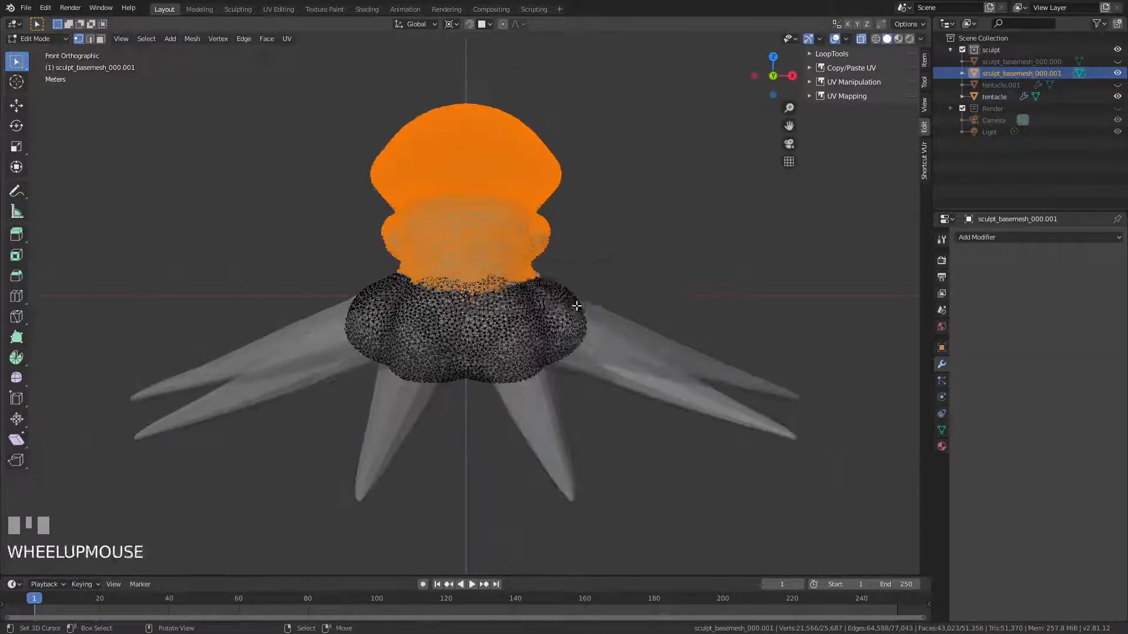
key(S)
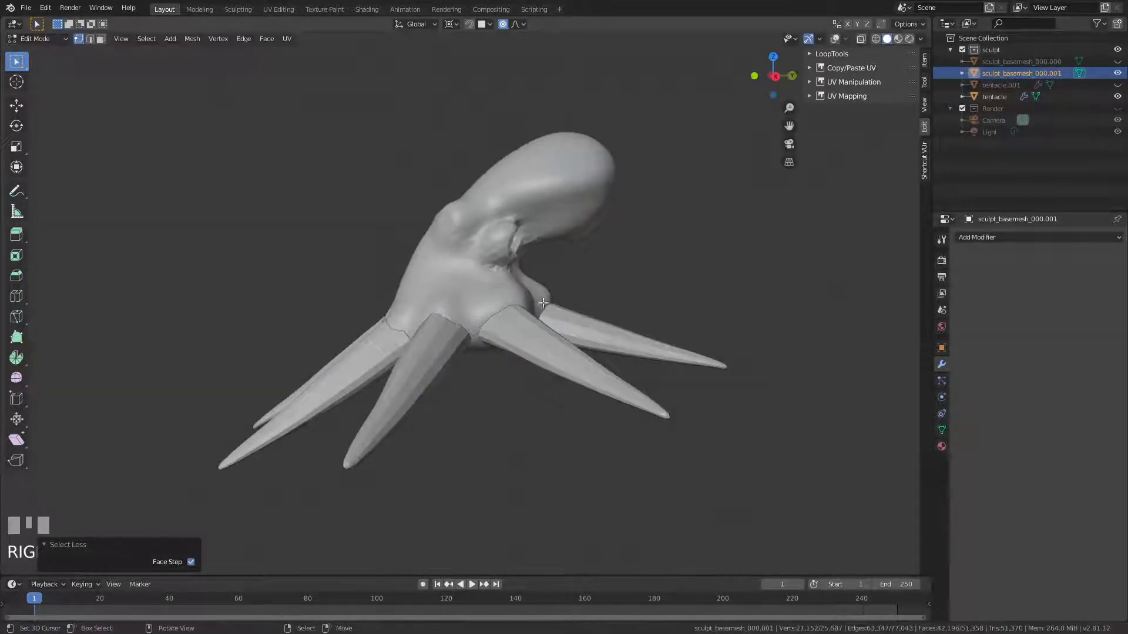
drag(540, 302, 374, 367)
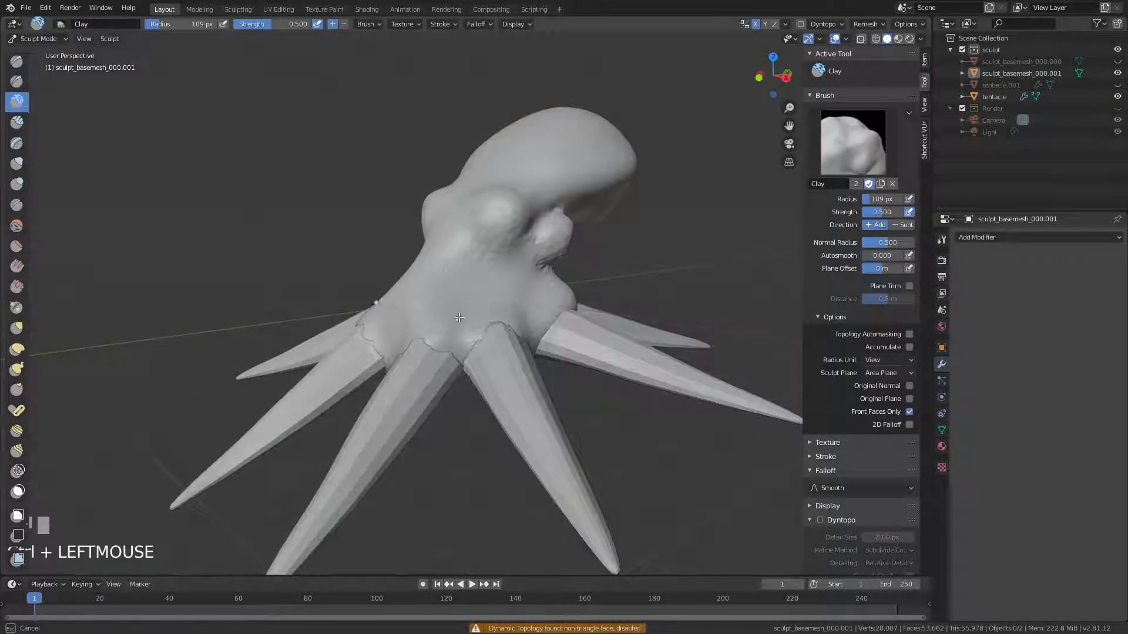
drag(459, 317, 500, 242)
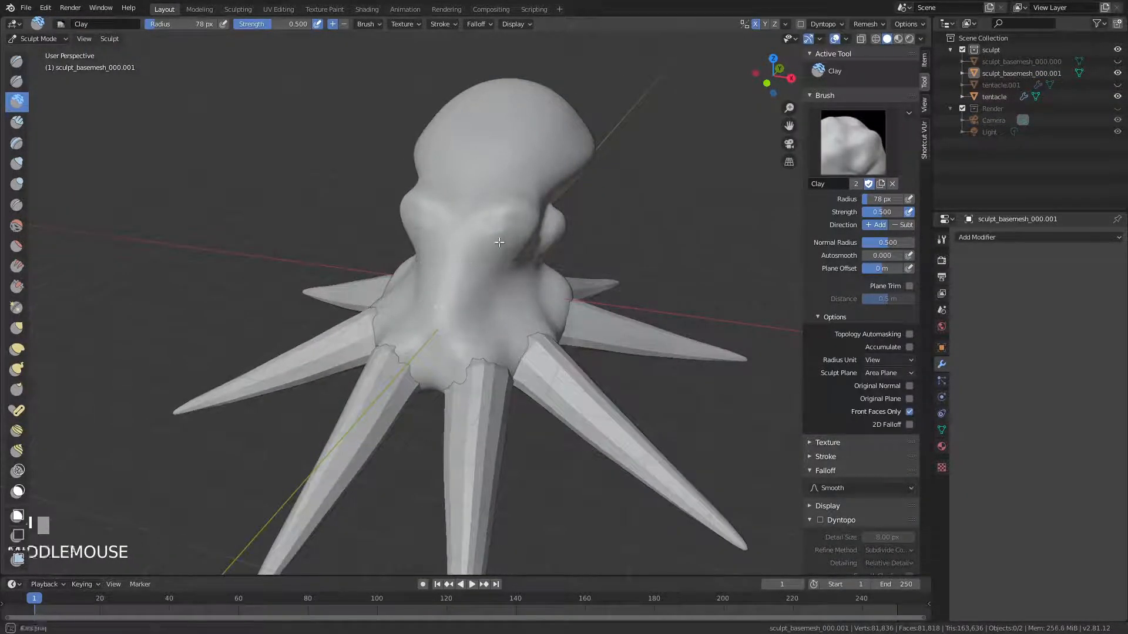
drag(500, 242, 434, 246)
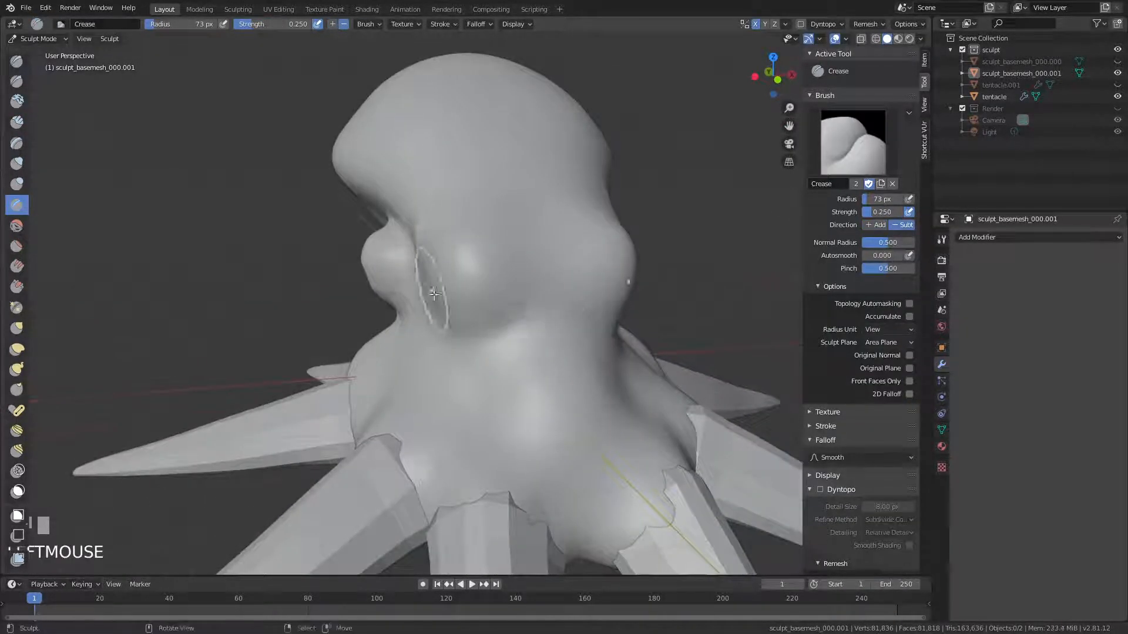
- Crease, clay, blob and smooth the body bulges at the tentacle roots
click(18, 163)
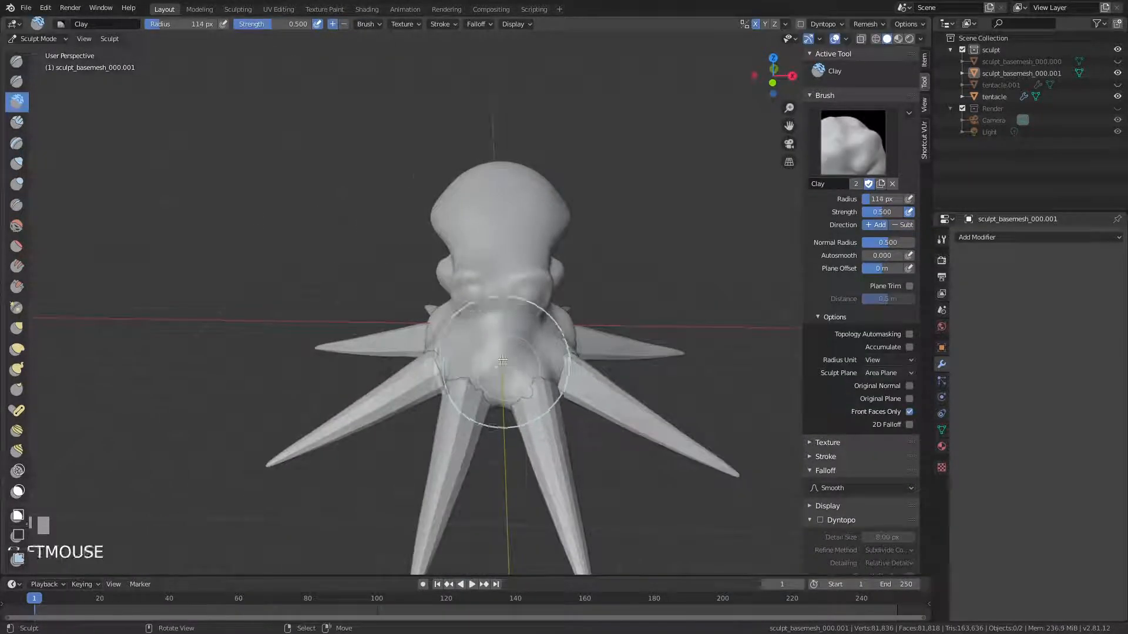
drag(504, 359, 479, 393)
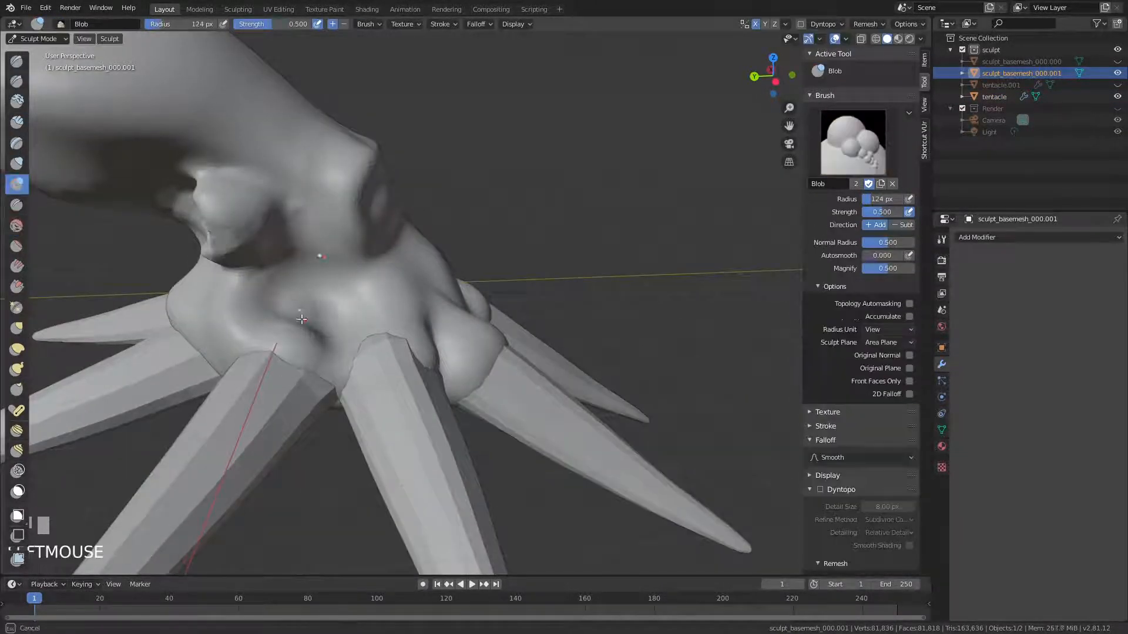
click(18, 225)
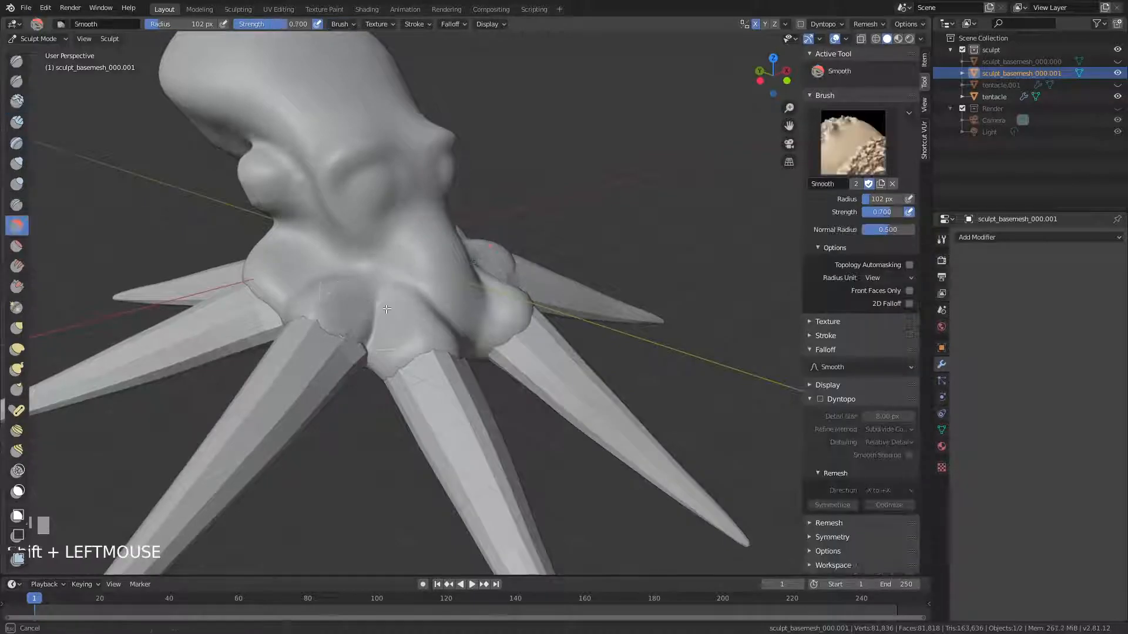
click(17, 102)
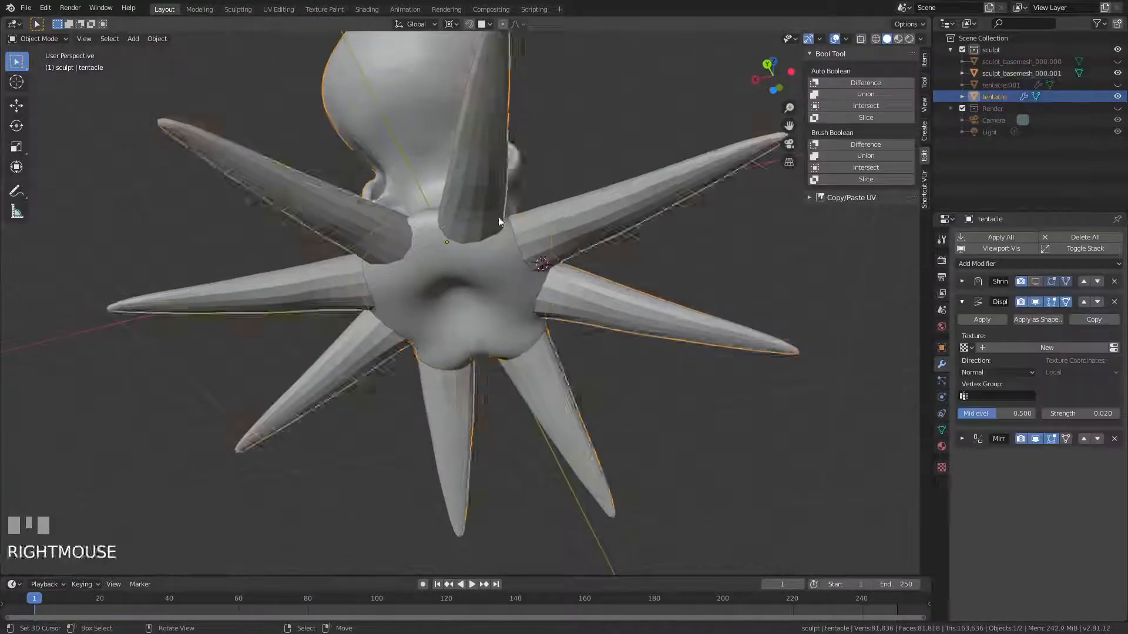
- Enter sculpting on the body to form the underside mouth
key(Tab)
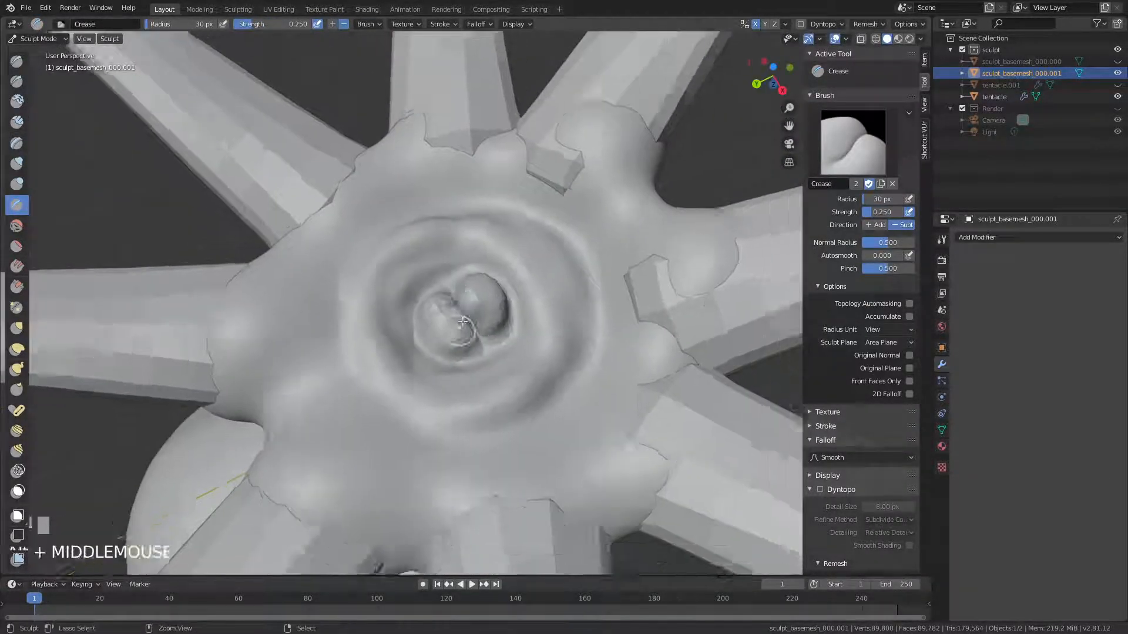
- Deepen the crease around the mouth's lips
drag(460, 322, 482, 363)
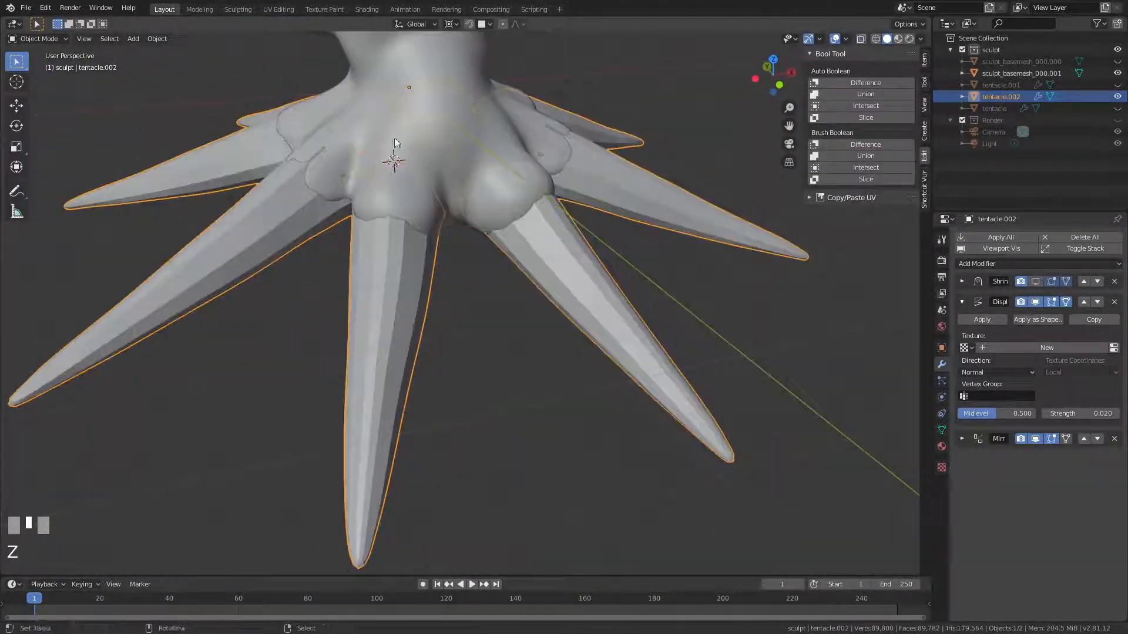
- Switch the joined octopus mesh's remesh mode to Quad (QuadriFlow) in Object Data
scroll(down, 3)
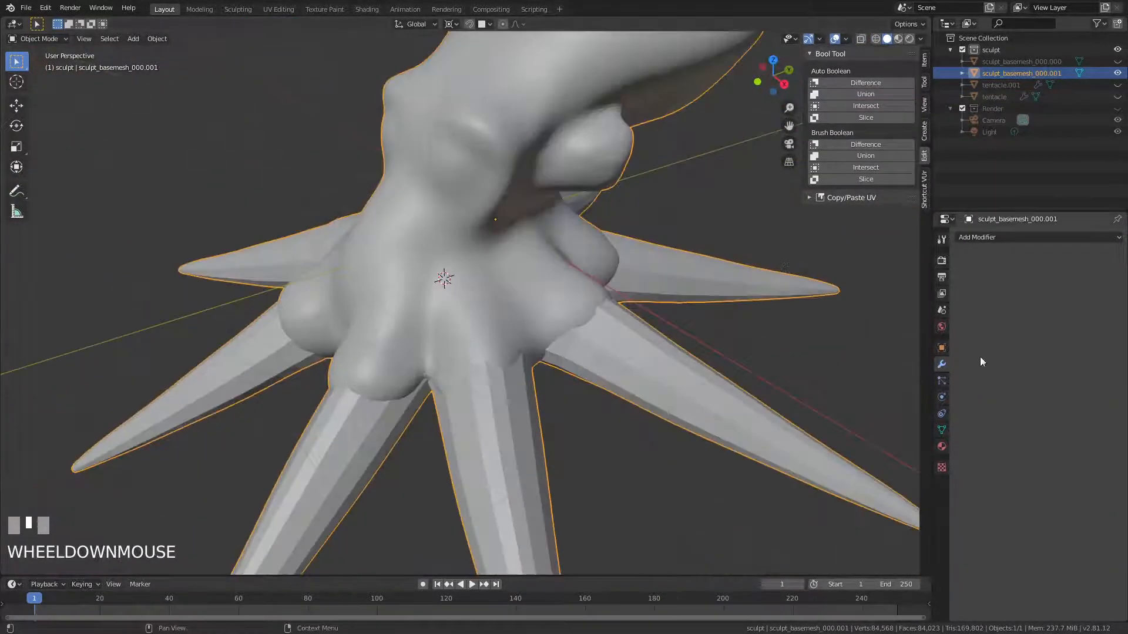
click(941, 430)
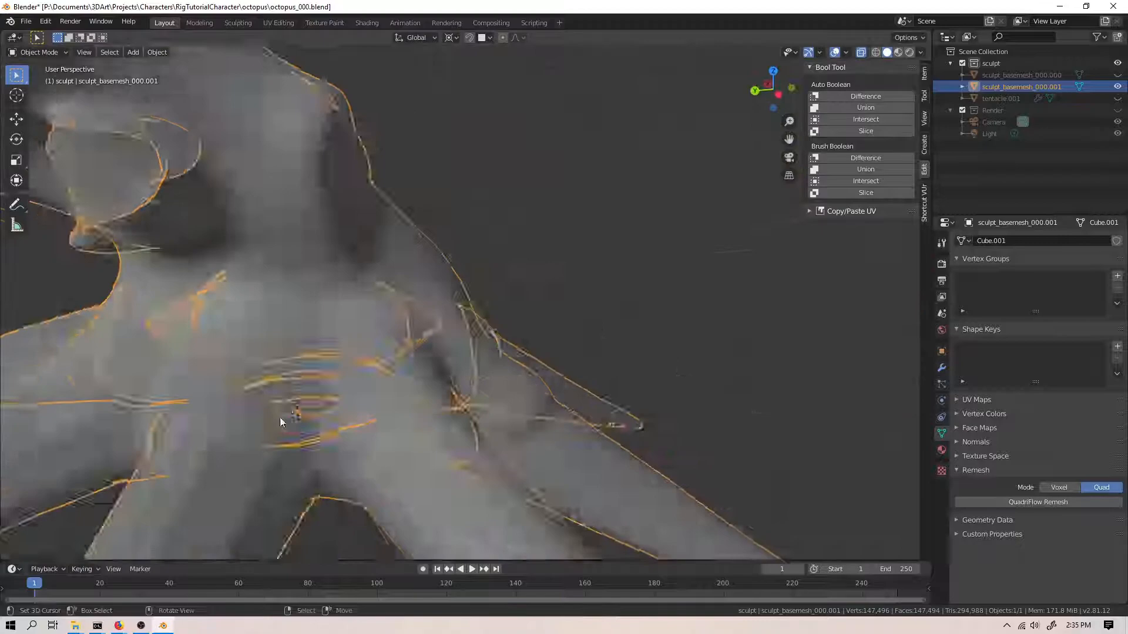
- In Sculpt Mode, add clay at a tentacle root and inflate the area between the roots
click(39, 52)
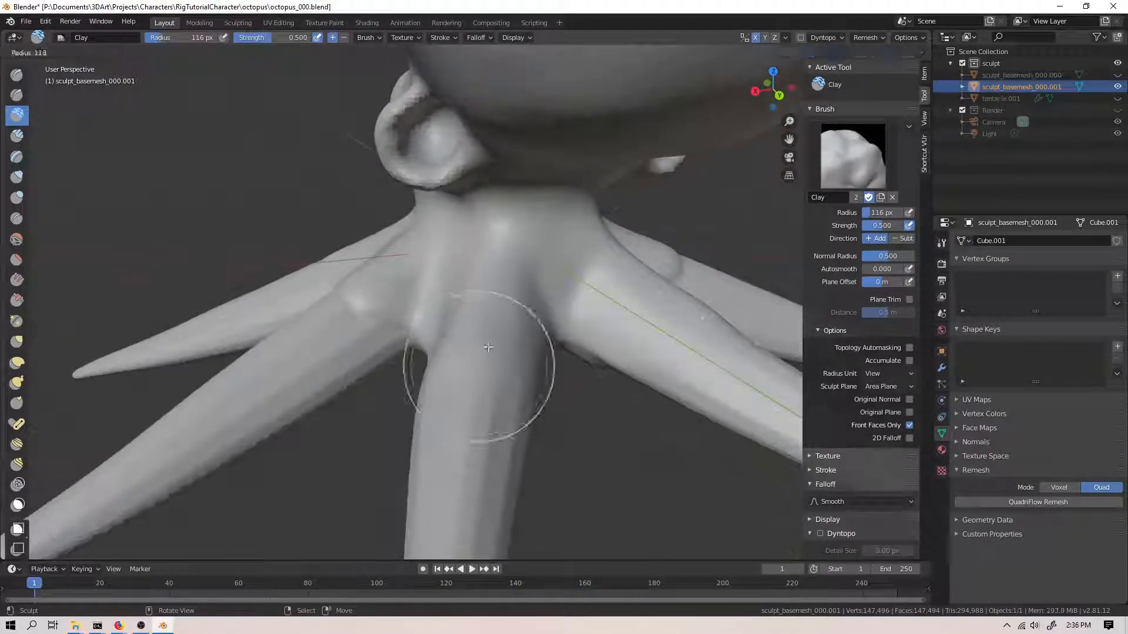
click(18, 177)
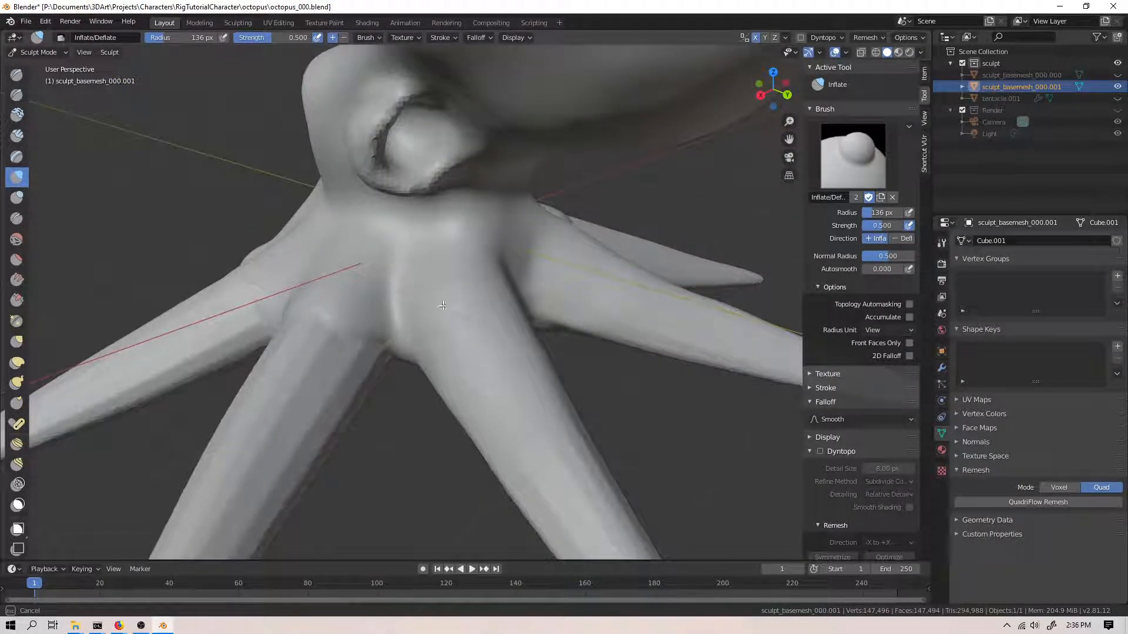
drag(443, 306, 601, 310)
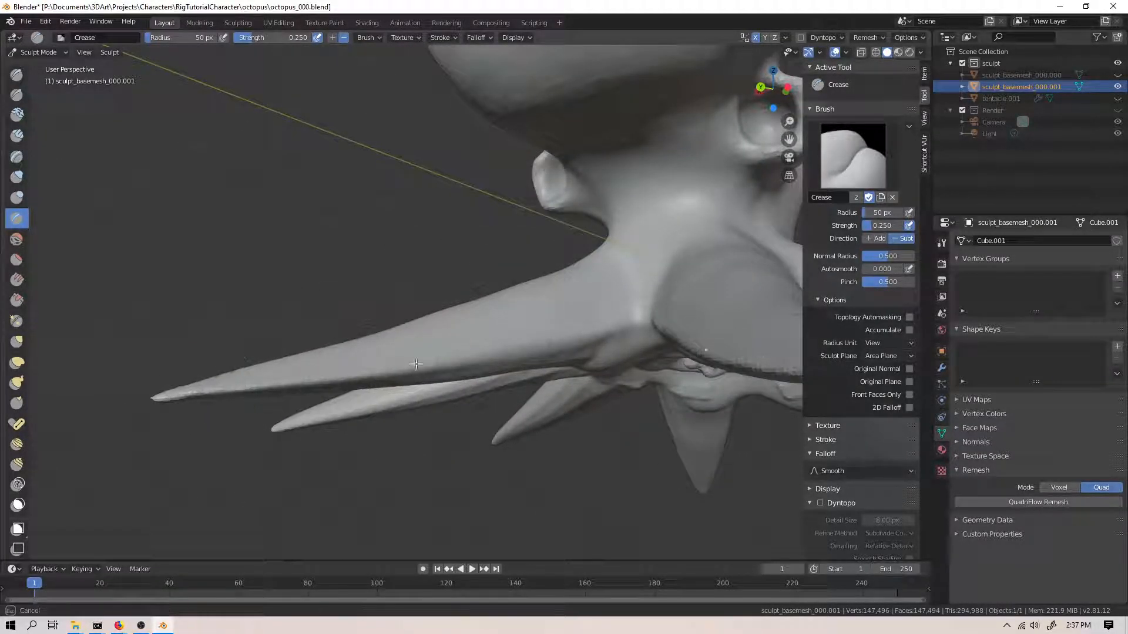
- Crease grooves along several tentacles and inflate their underside with the Inflate brush
click(18, 115)
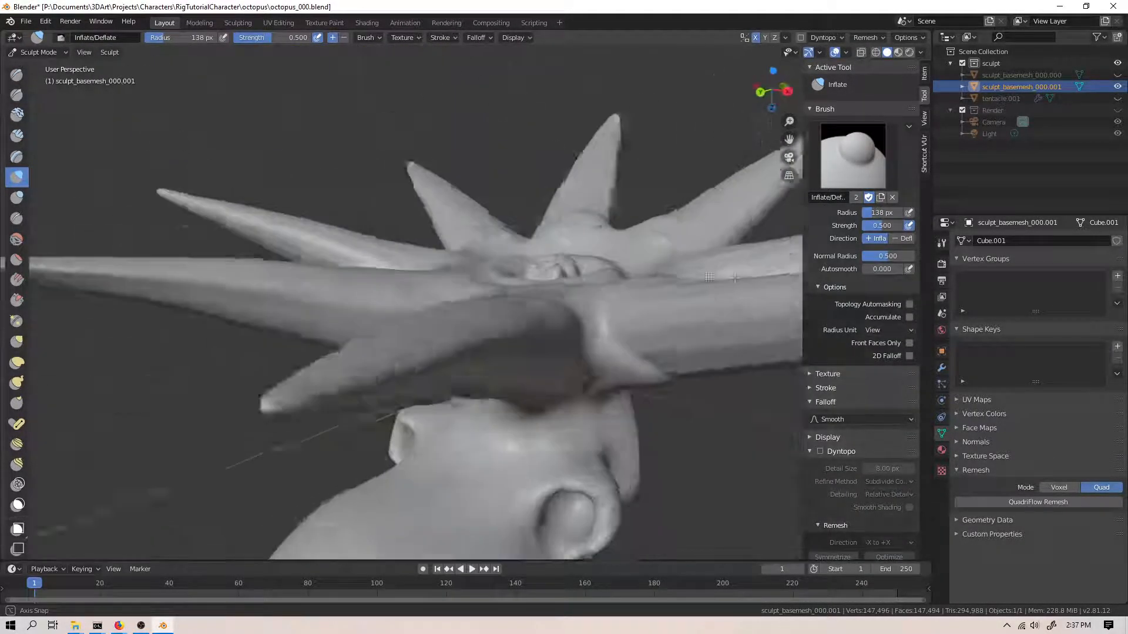
click(17, 115)
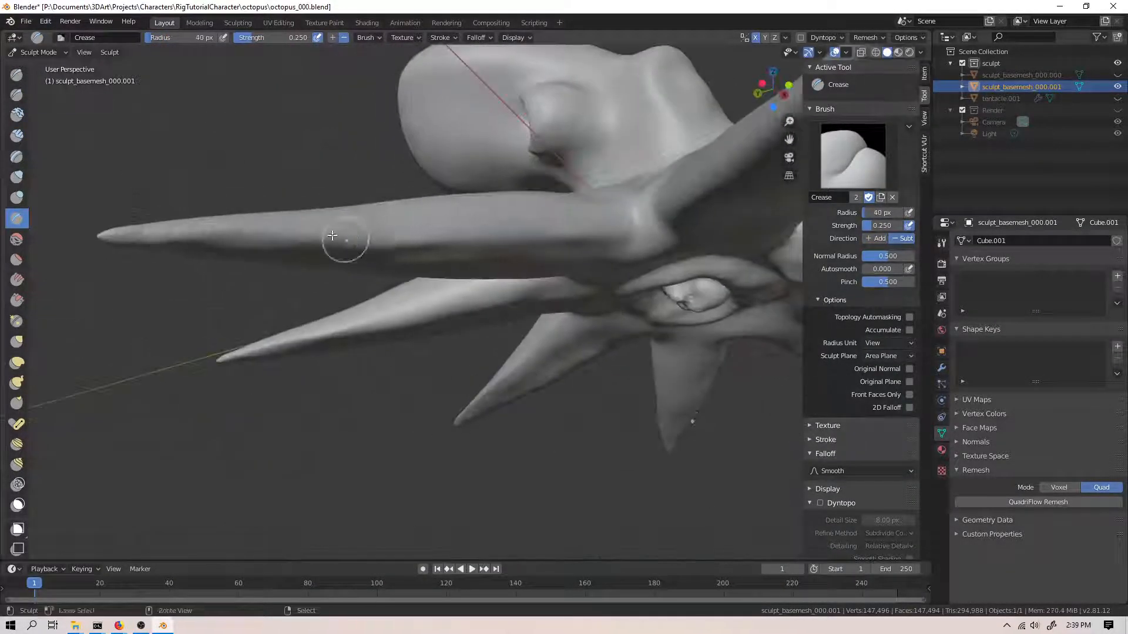
click(18, 116)
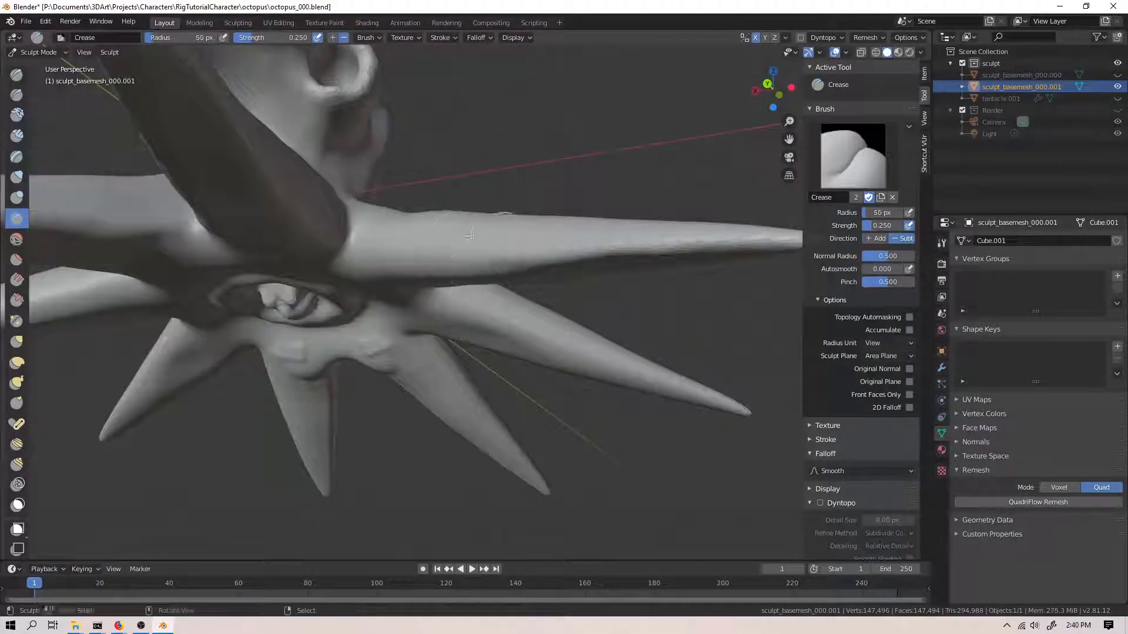
click(17, 114)
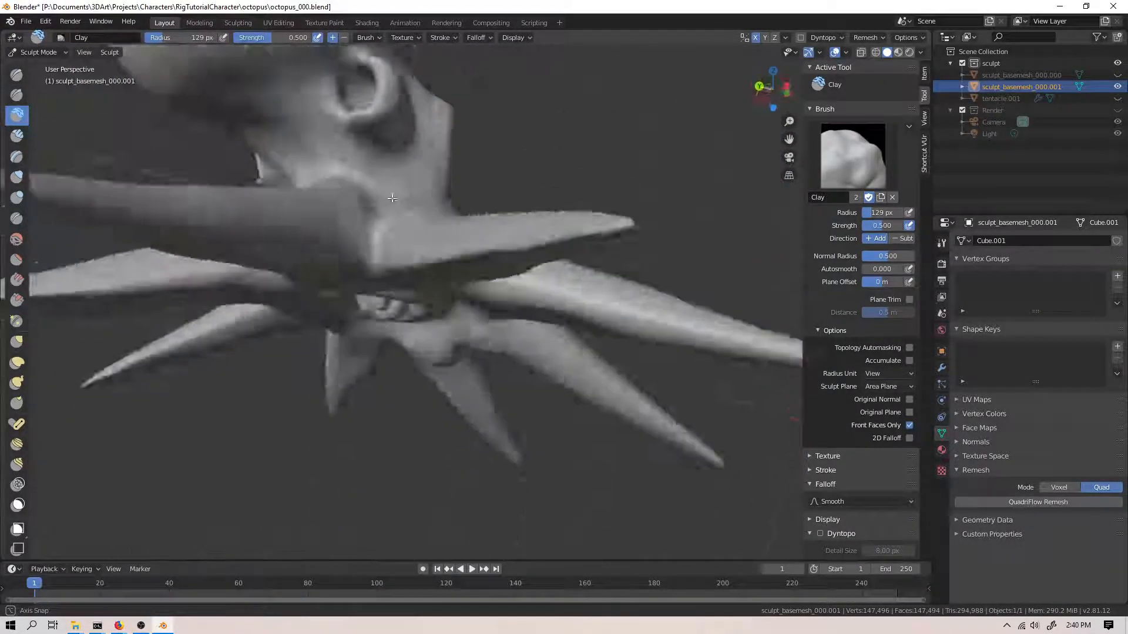
- Build up clay on a tentacle root and between the roots underneath near the mouth
click(18, 383)
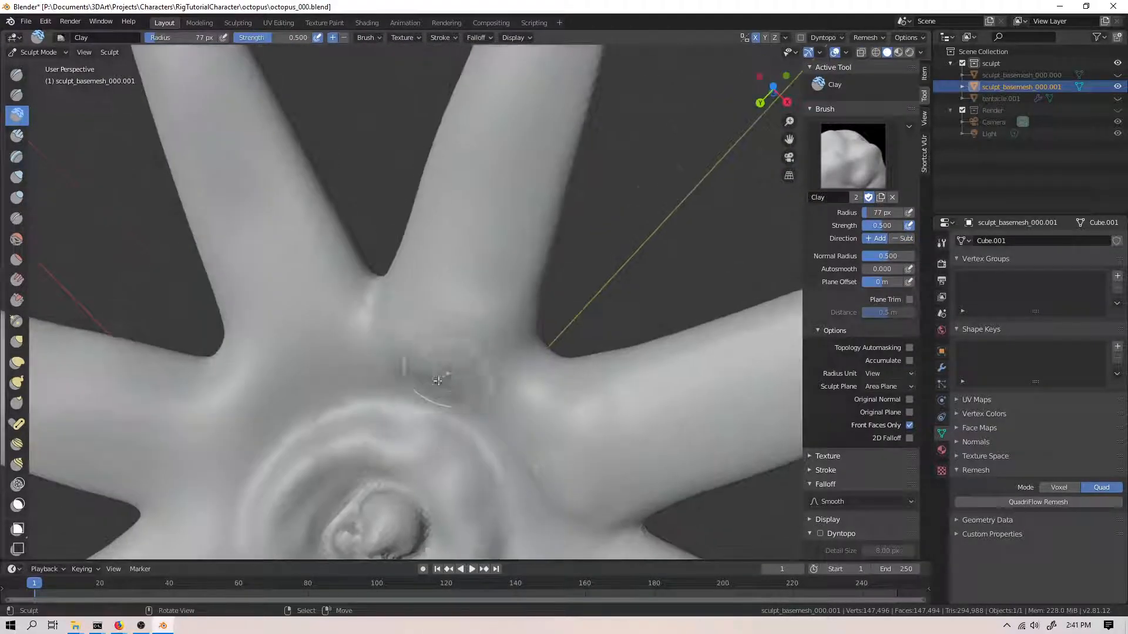
click(24, 21)
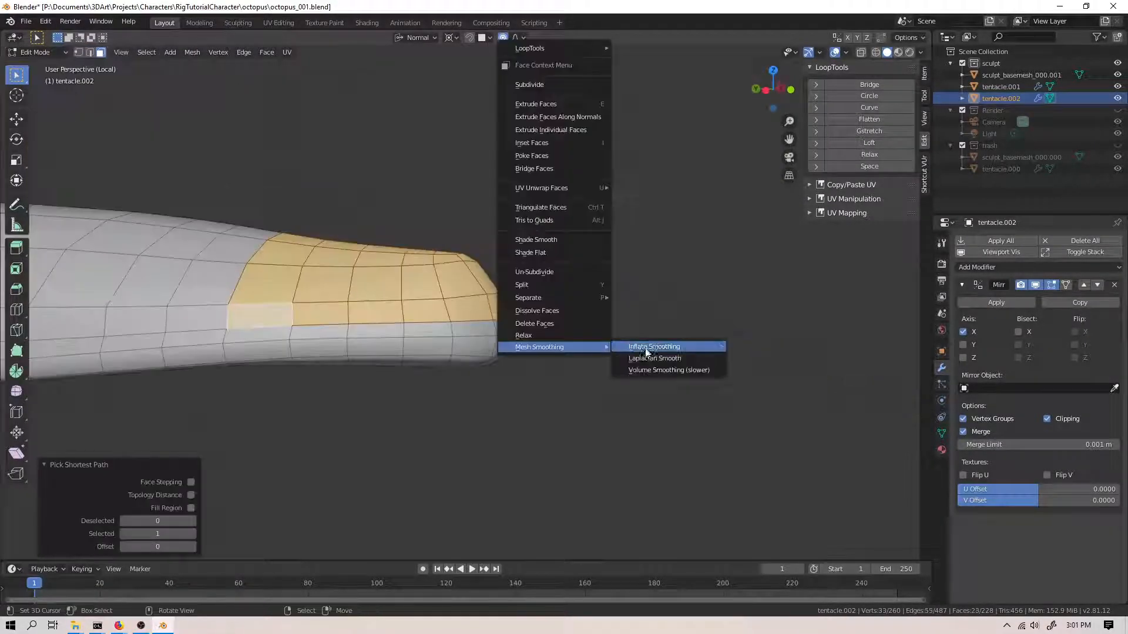
- Apply Inflate Smoothing to the tentacle-end faces so they smooth without shrinking
click(655, 359)
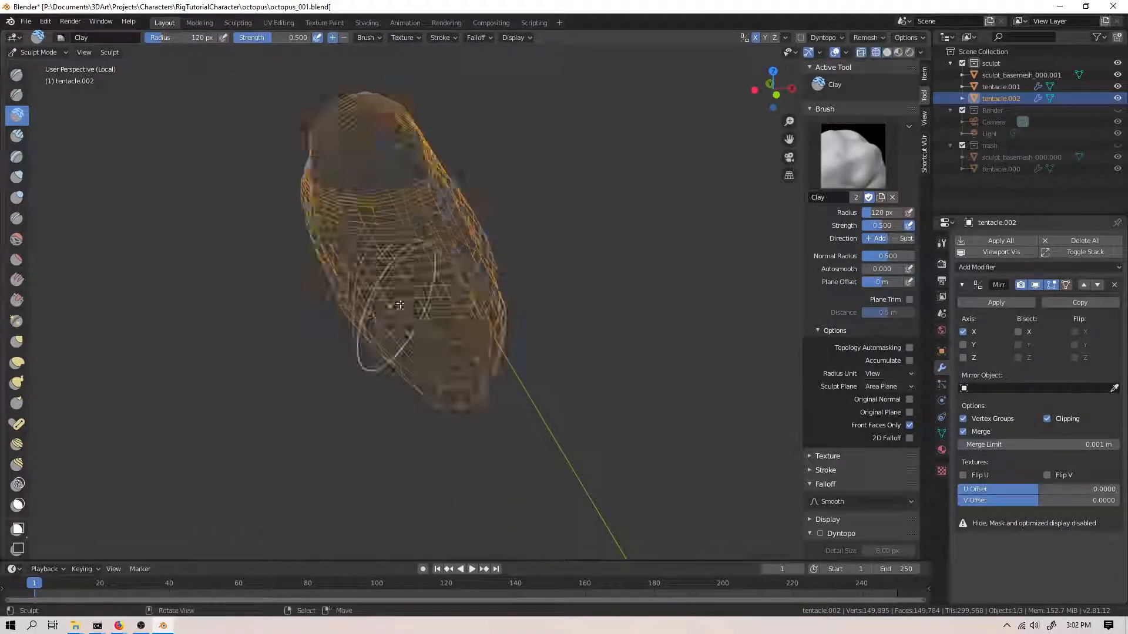
- Pull the tentacle wireframe into shape with the Grab brush, then return to Edit Mode
click(17, 342)
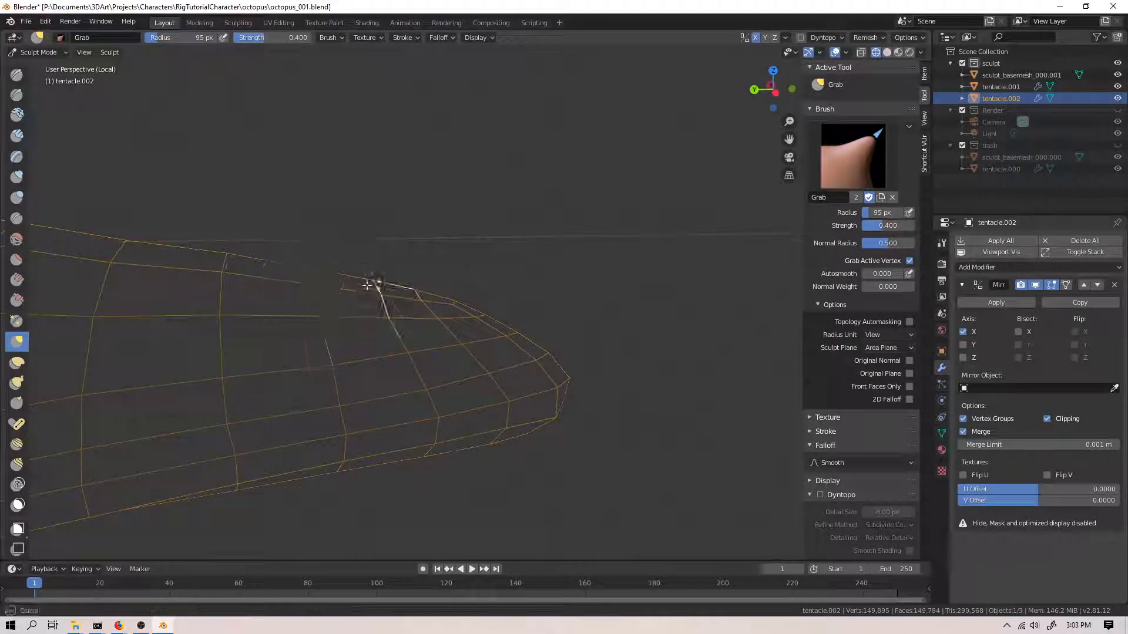
key(Tab)
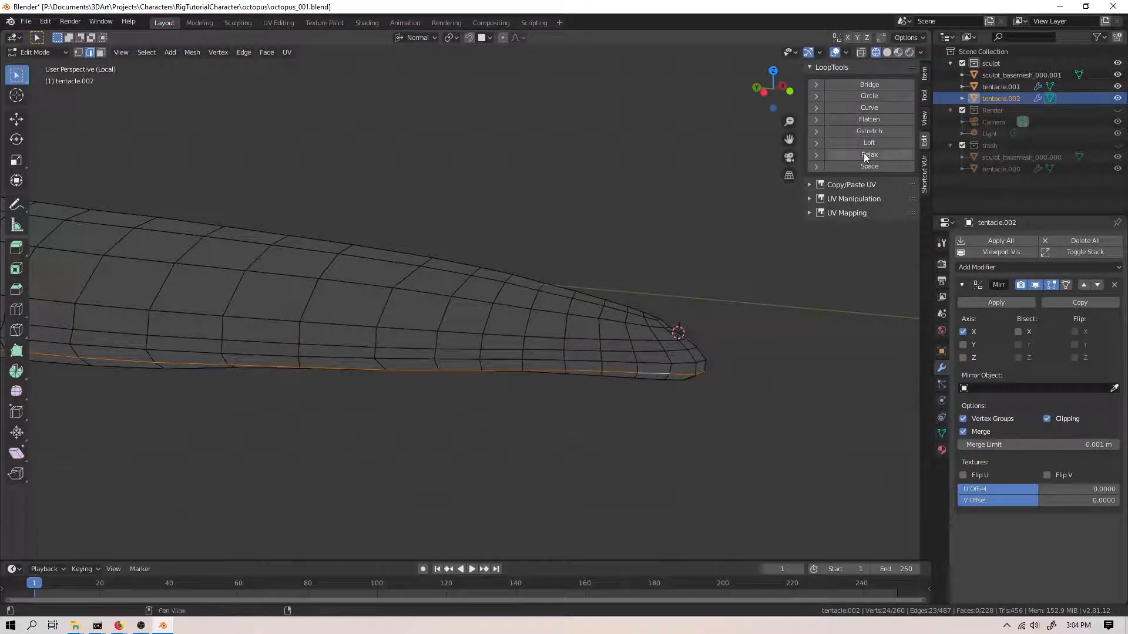
- Rotate a duplicated tentacle copy into the radial ring beneath the body
click(869, 156)
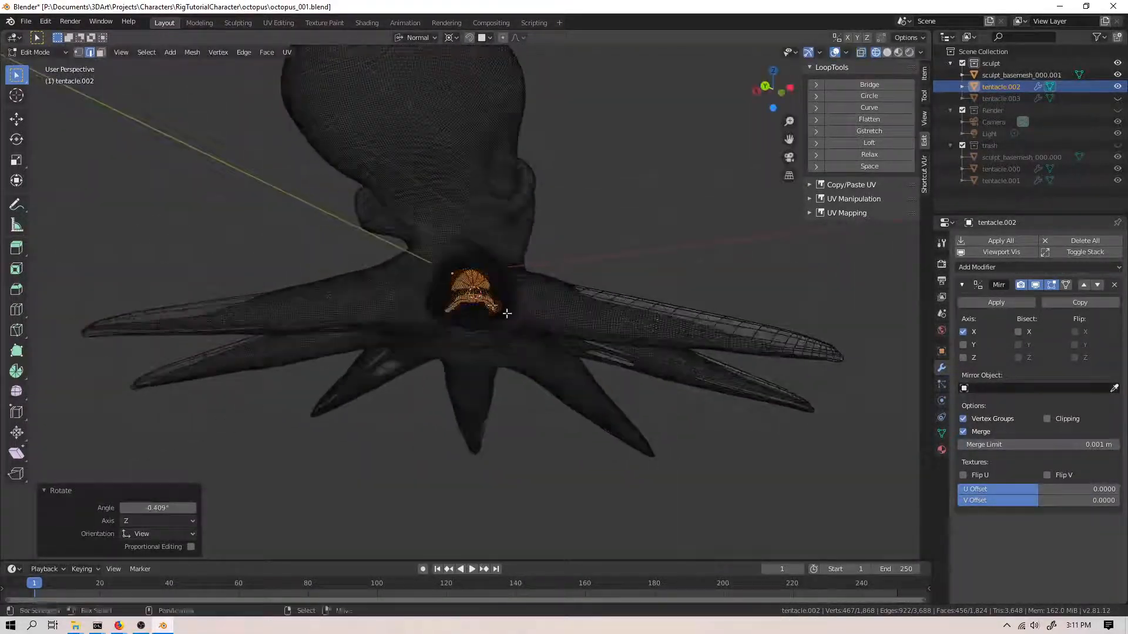
- Move tentacle.004 to the trash collection and resume editing tentacle.002's mesh
key(7)
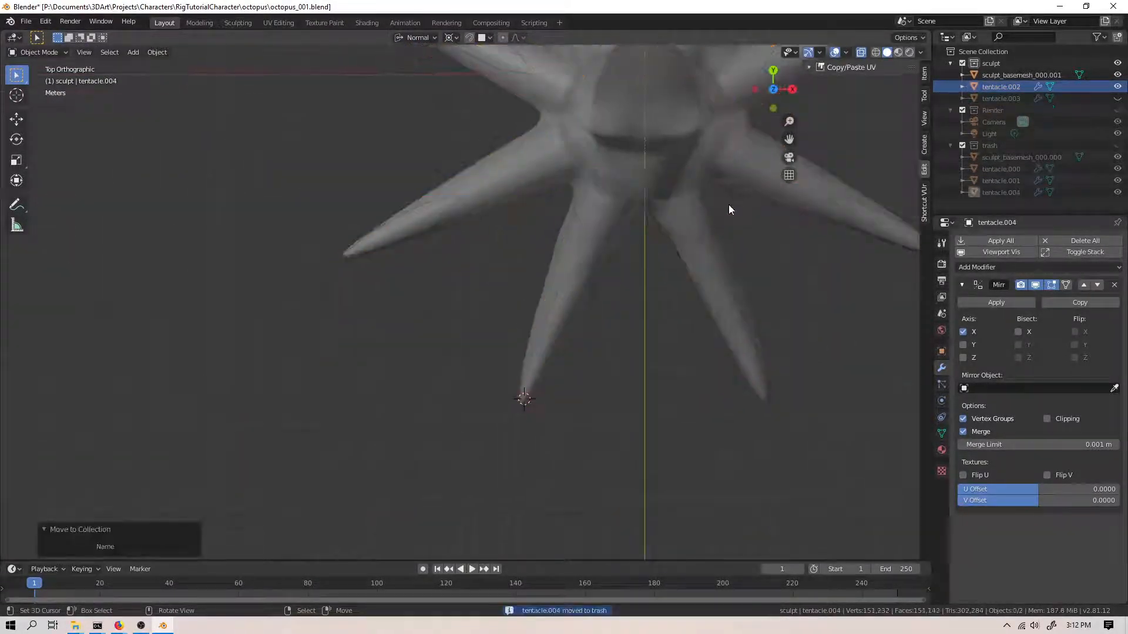
key(Tab)
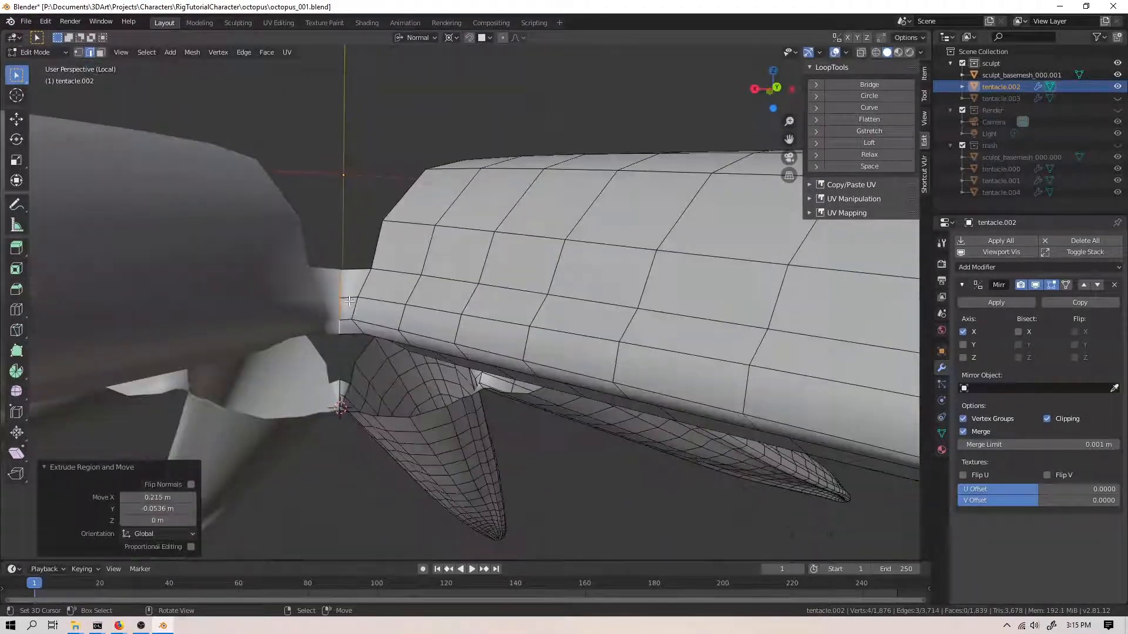
- From the bottom view, bridge the tentacle bases into a ring and rotate it around the central hole
key(KP_7)
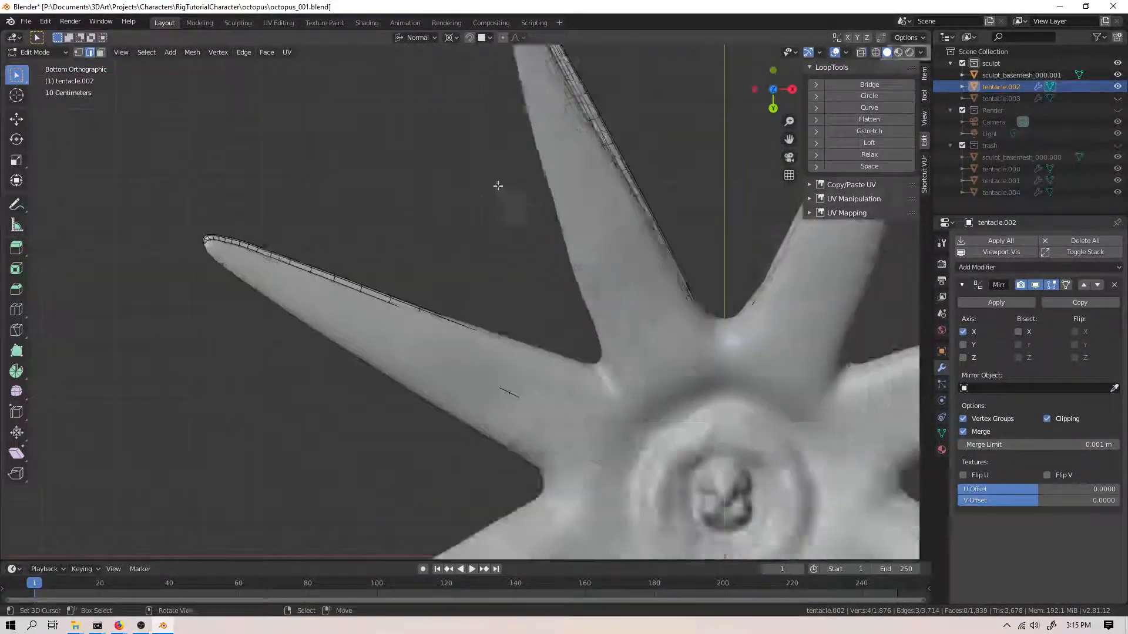
click(868, 165)
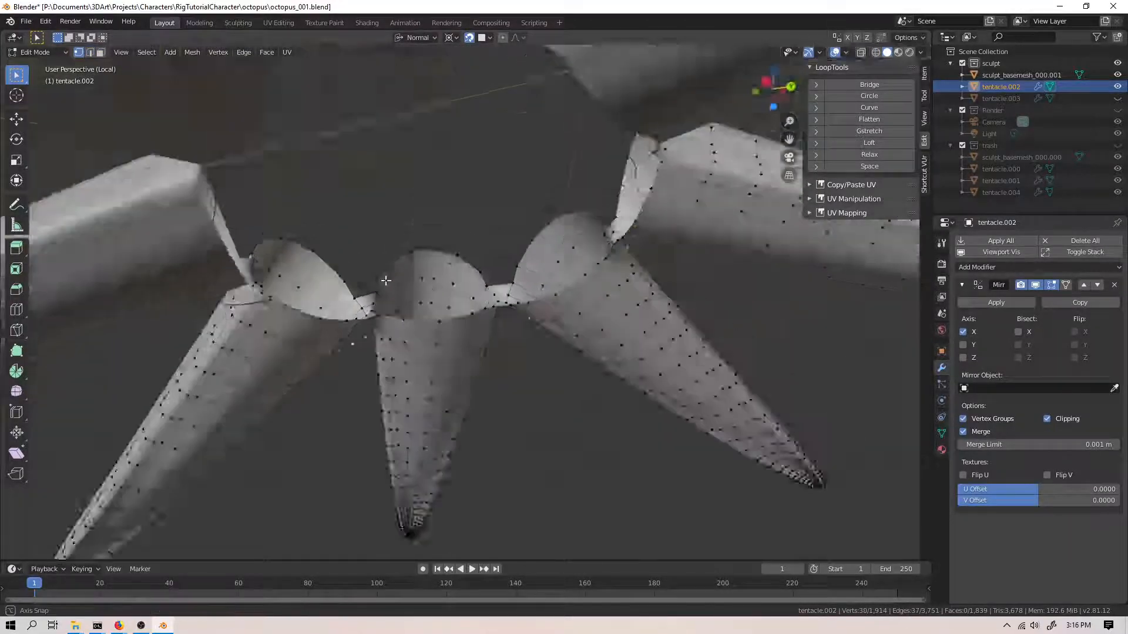
key(r)
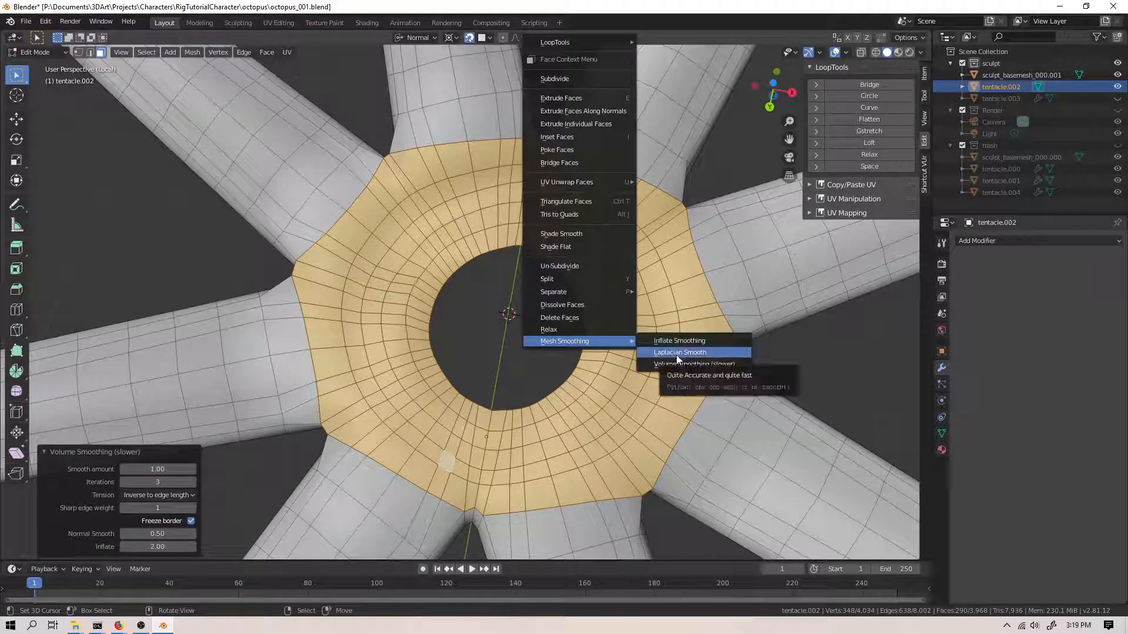
- Laplacian-smooth the ring faces and add a loop cut between the tentacles
click(678, 340)
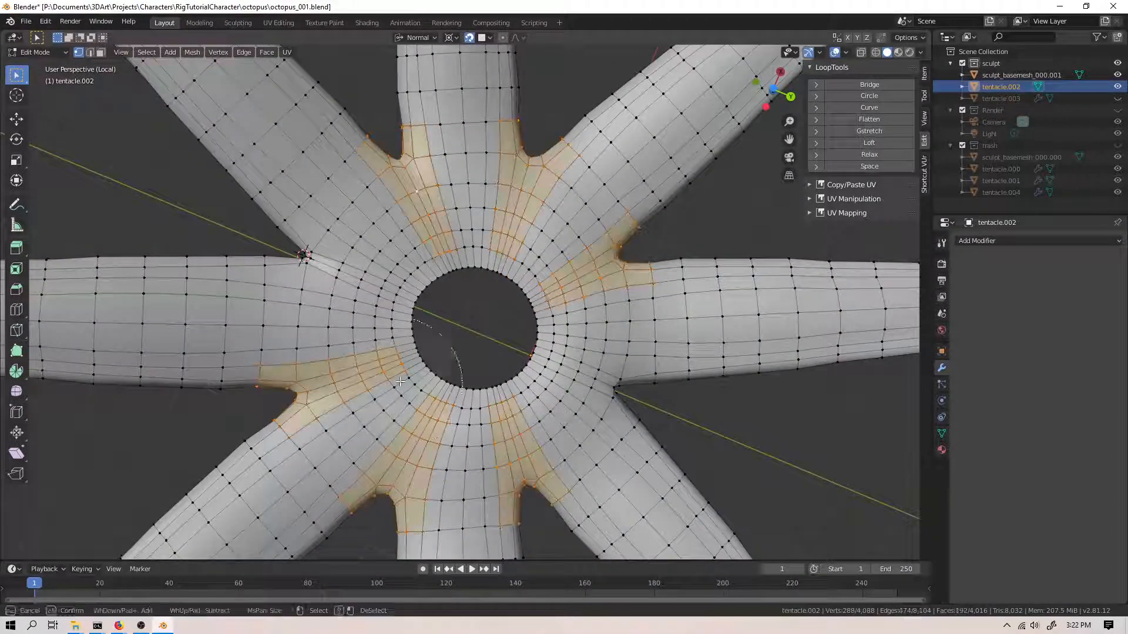
click(869, 154)
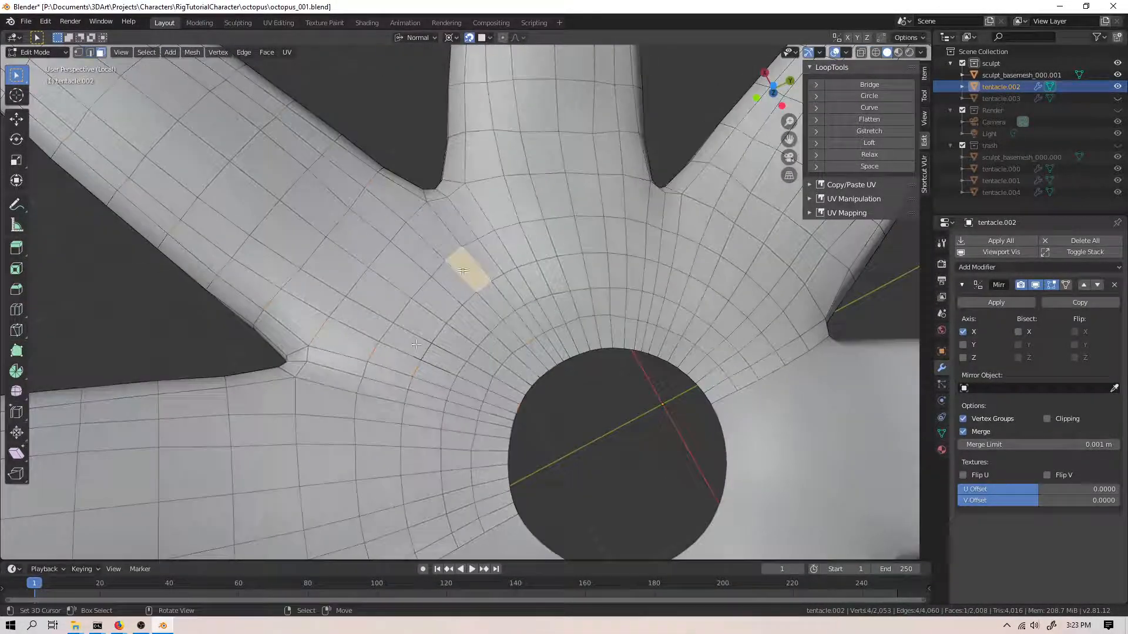
- Merge the stray vertices at the ring's inner edge At Center to clean the tentacle mesh
drag(463, 271, 415, 234)
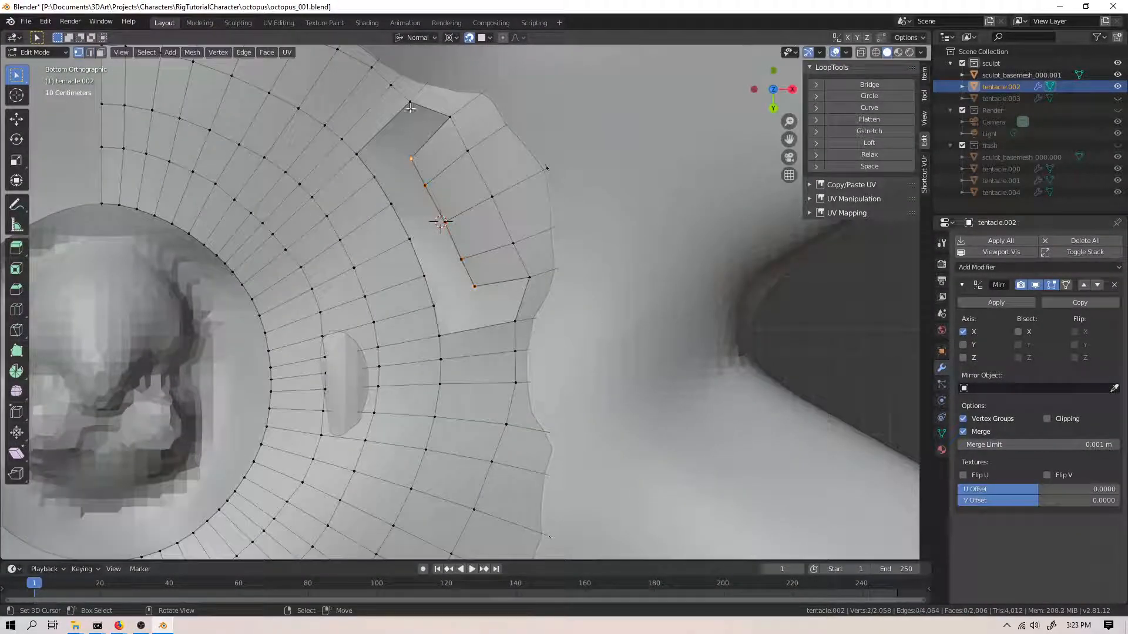
drag(441, 222, 483, 258)
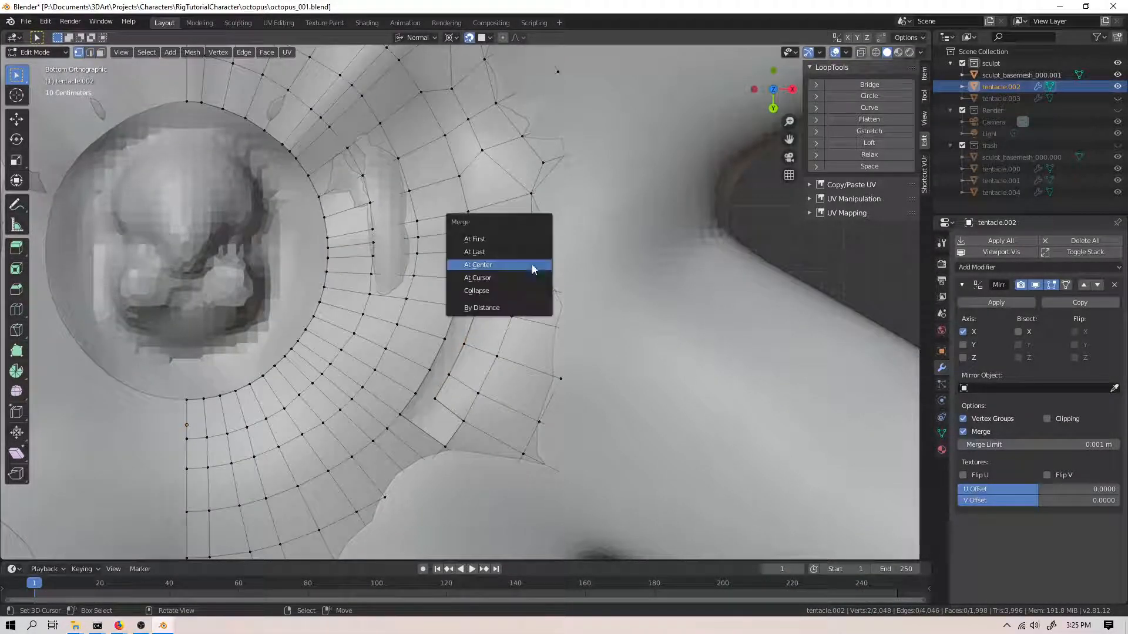
click(478, 264)
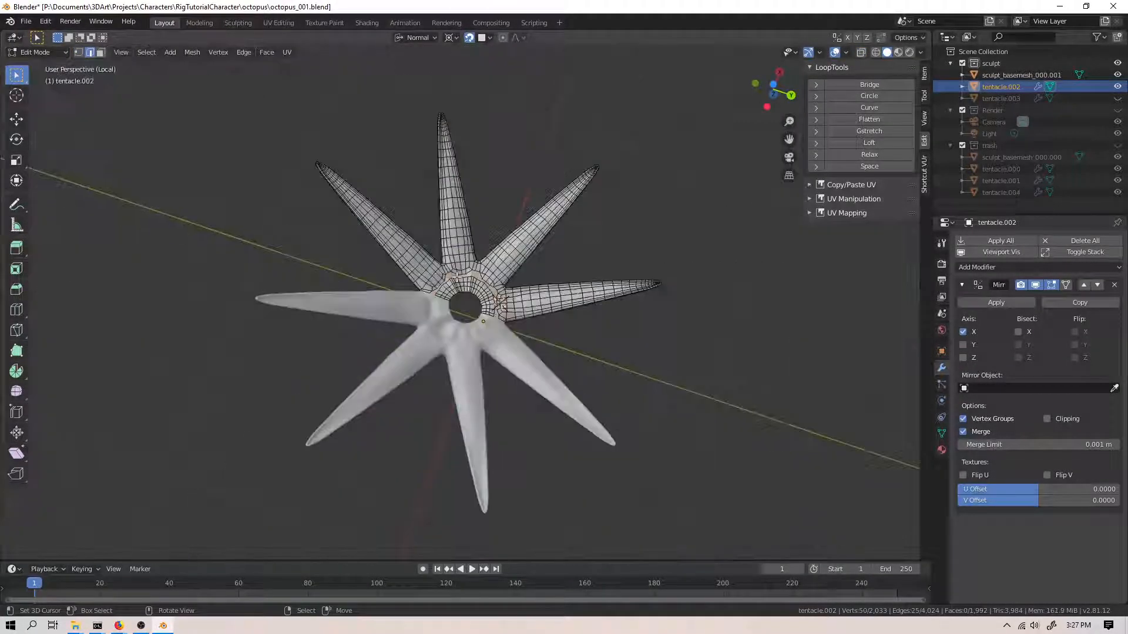
click(869, 166)
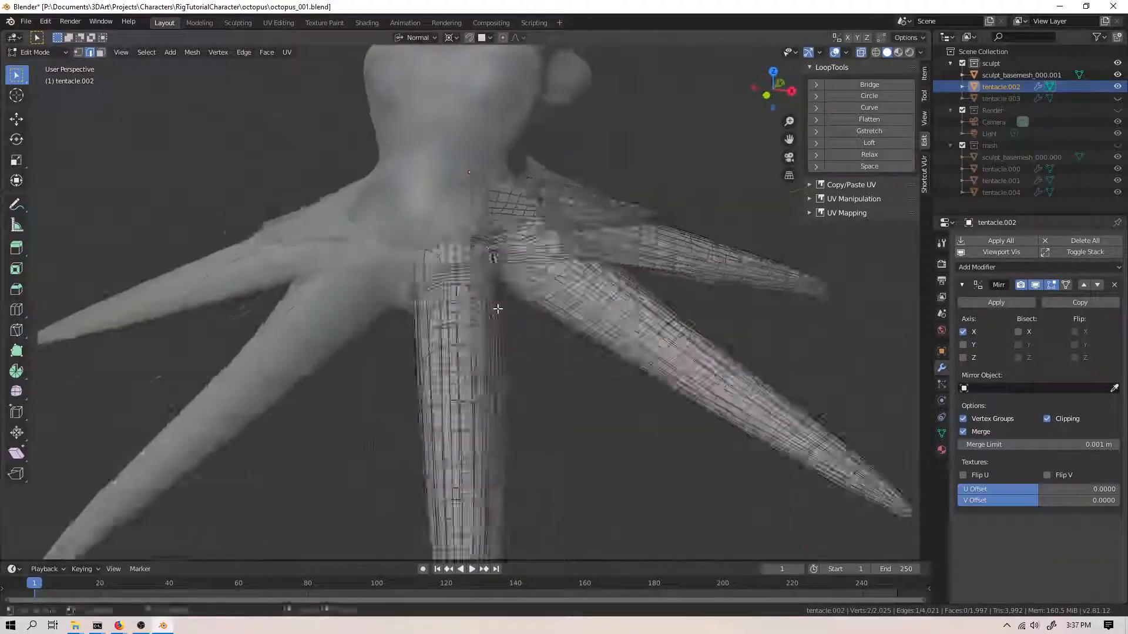
- Move the ring vertices up so tentacle.002 sits snug against the octopus body's underside
drag(496, 309, 360, 271)
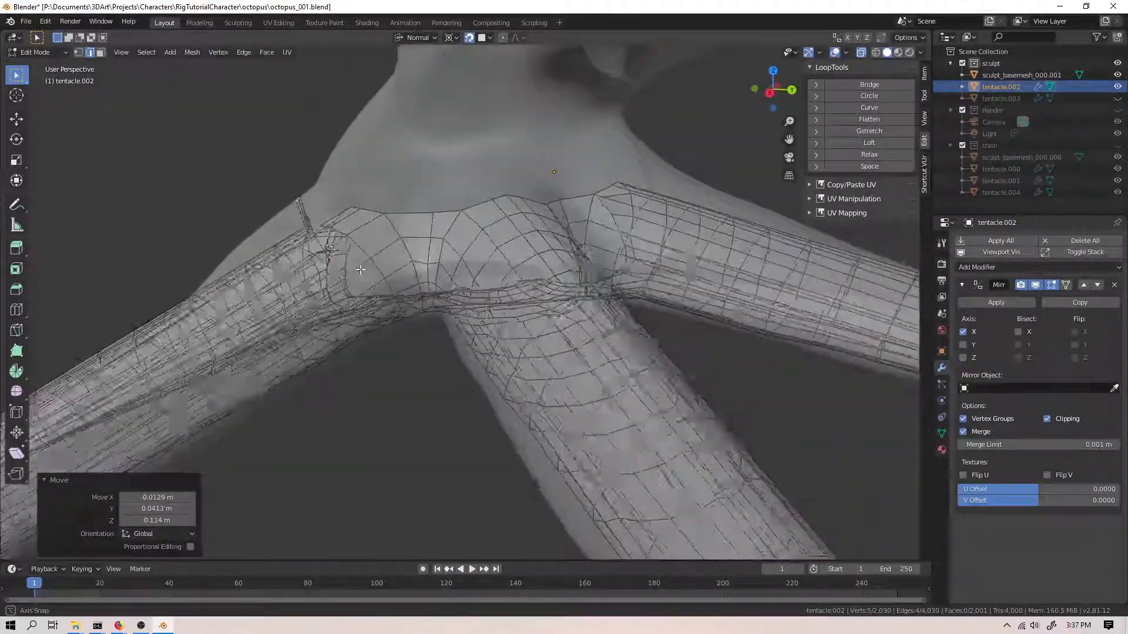